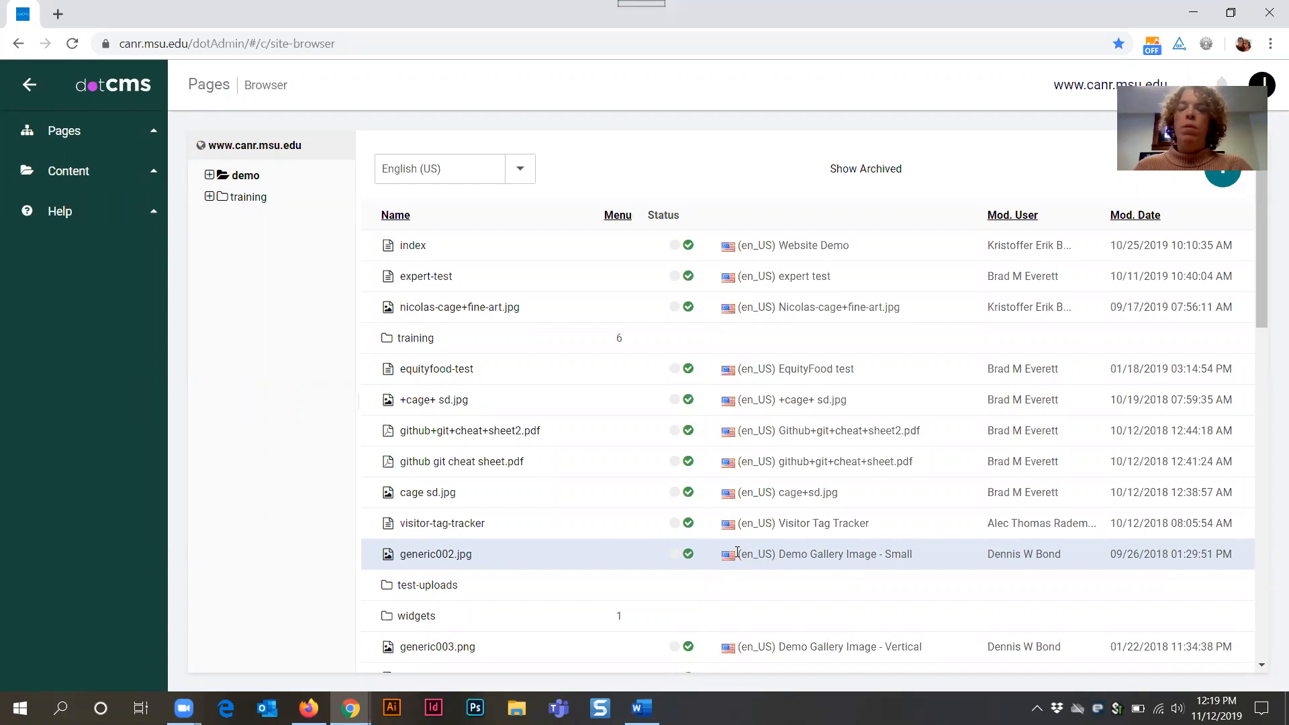
mouse_move(209, 411)
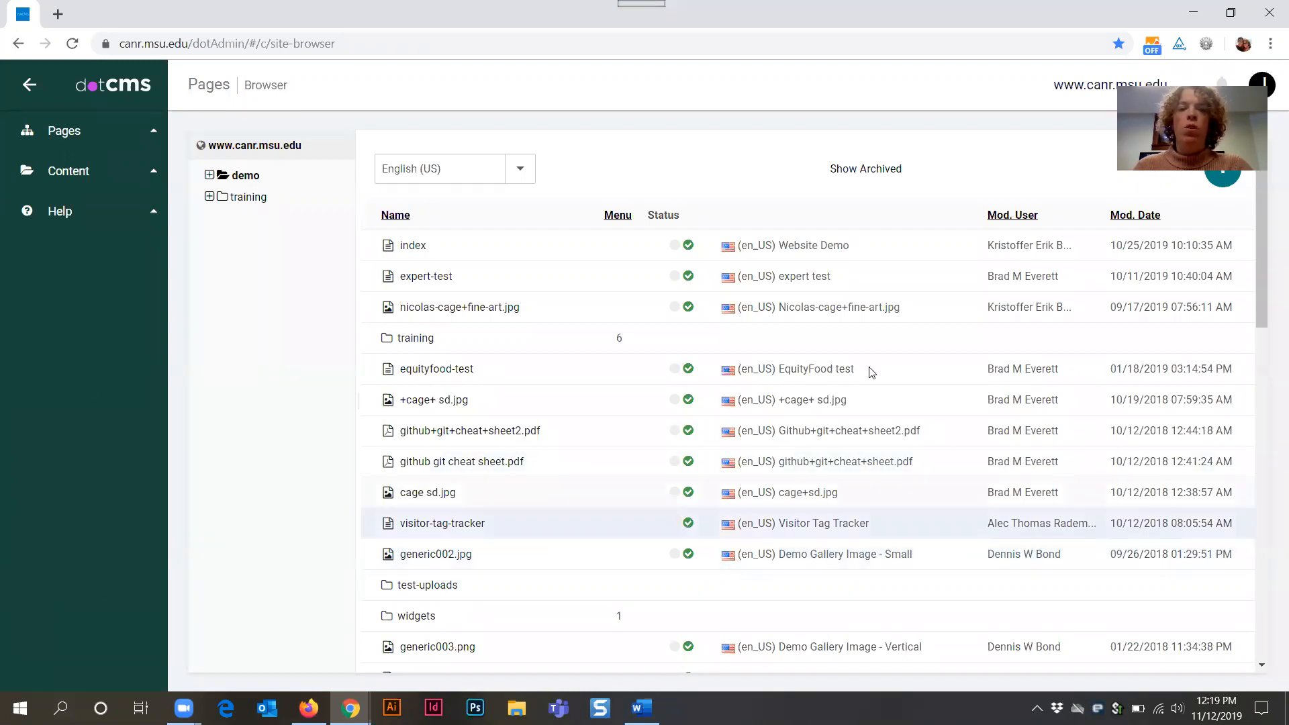
mouse_move(258, 368)
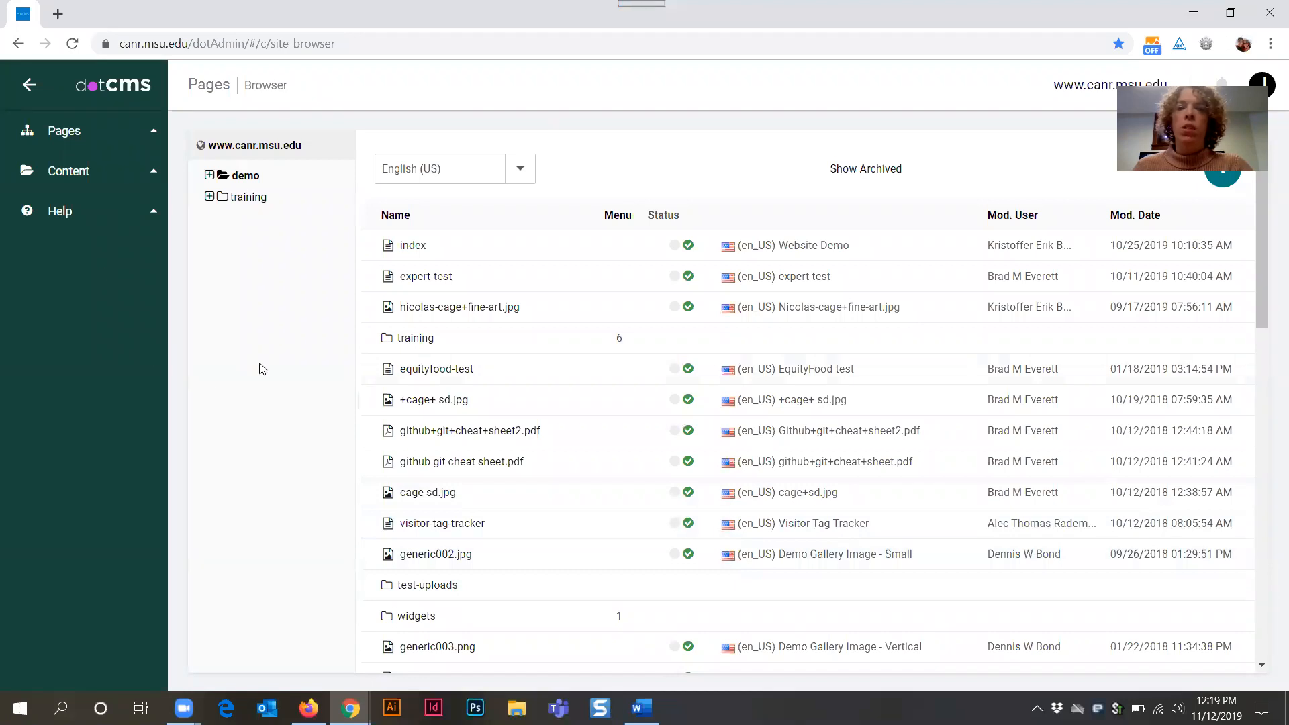
mouse_move(59, 132)
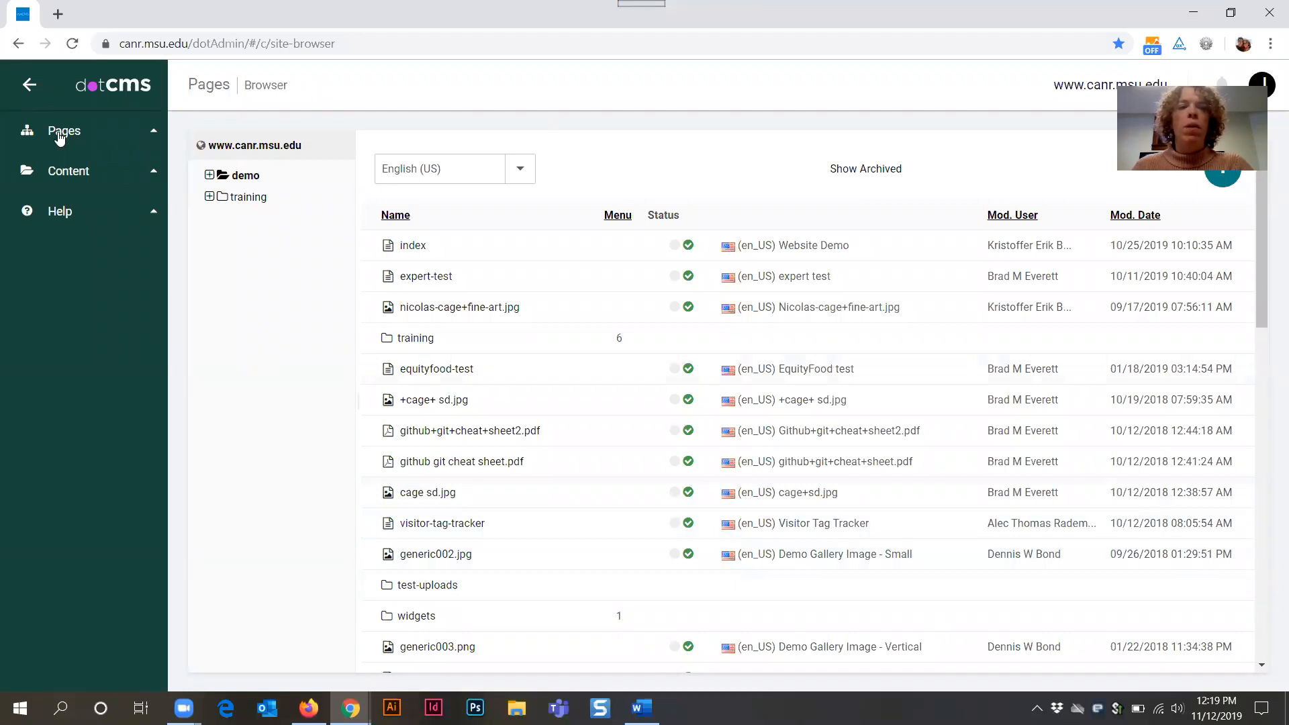
Expand the Pages and Content areas of the side navigation.
click(68, 170)
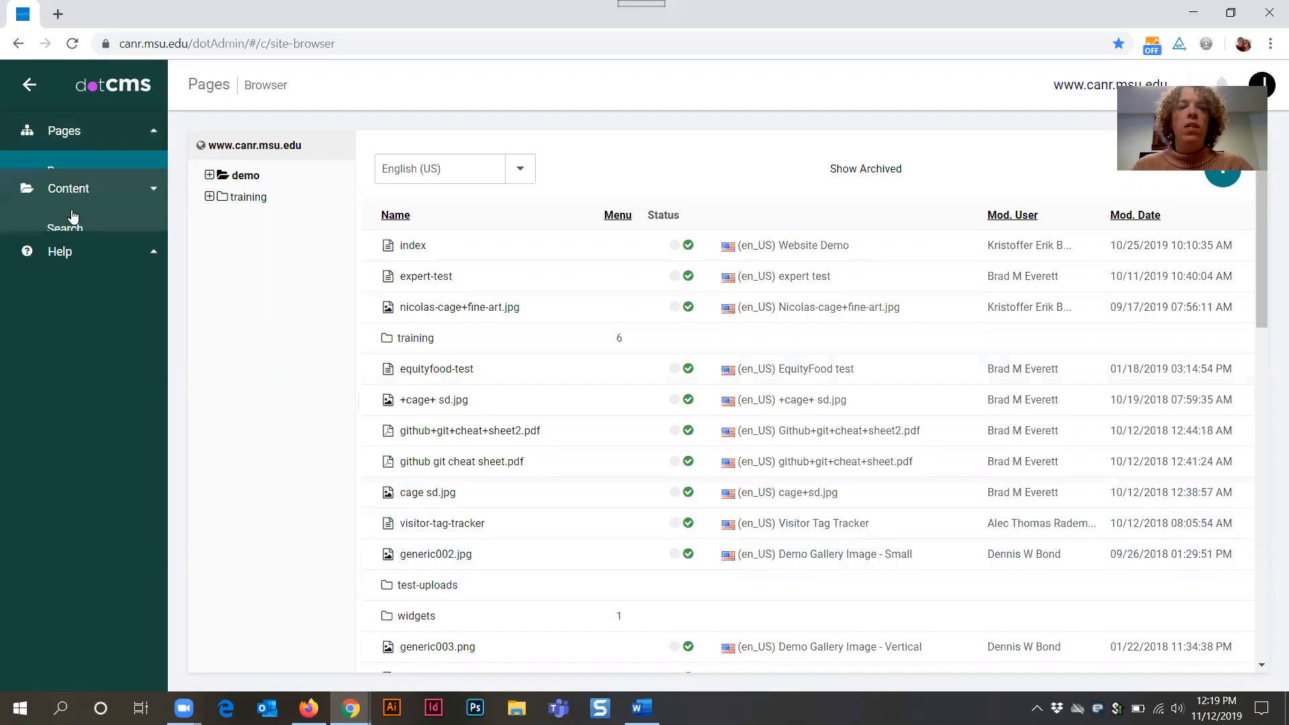
click(59, 251)
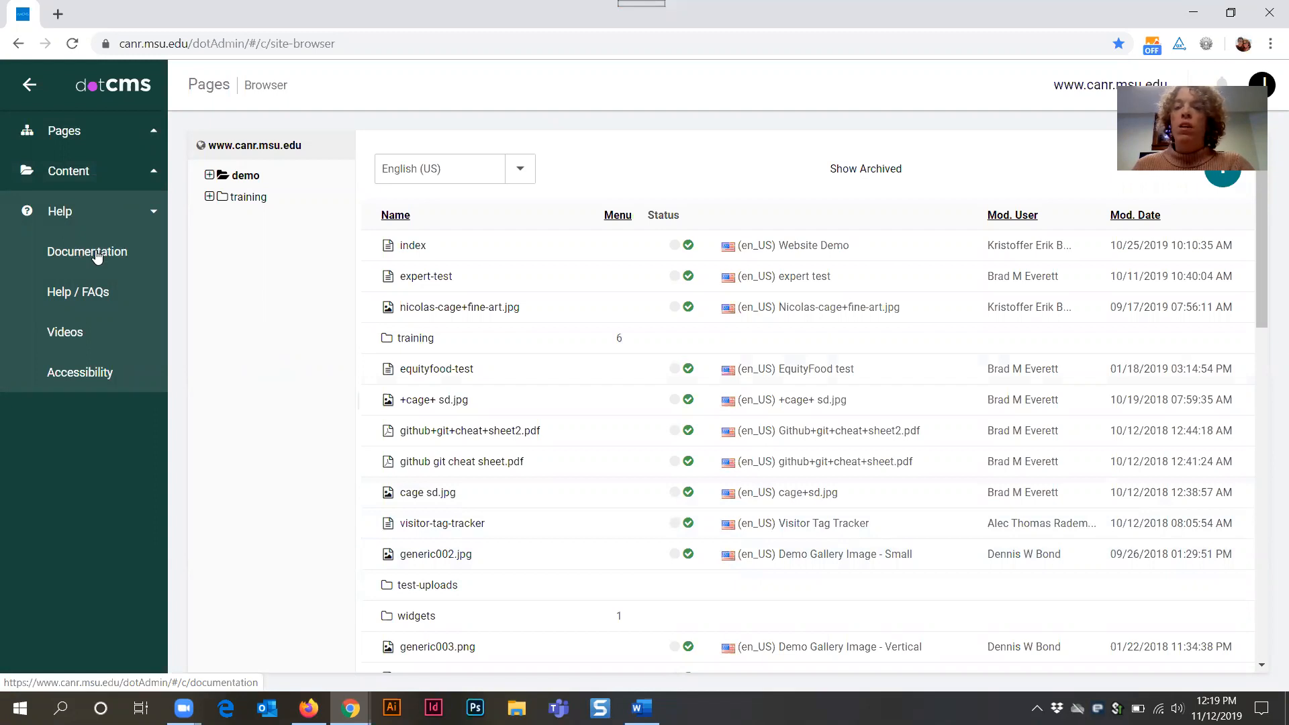
mouse_move(78, 291)
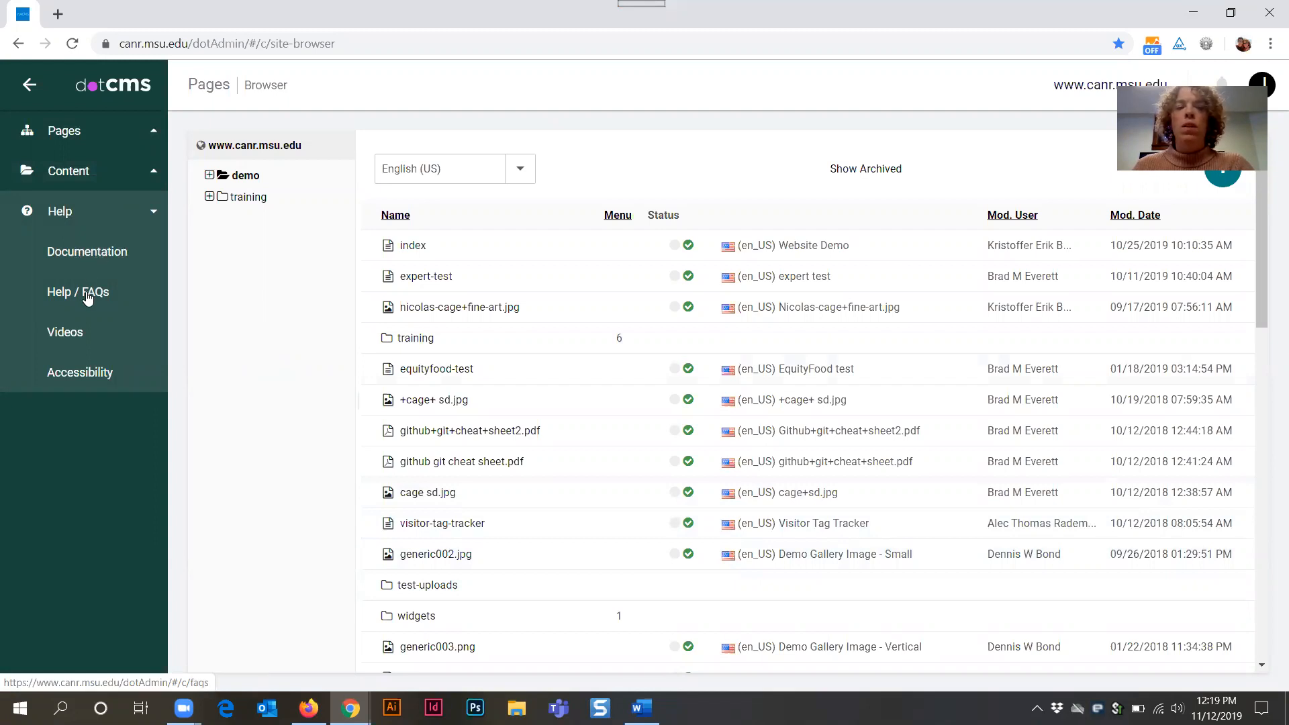
mouse_move(64, 338)
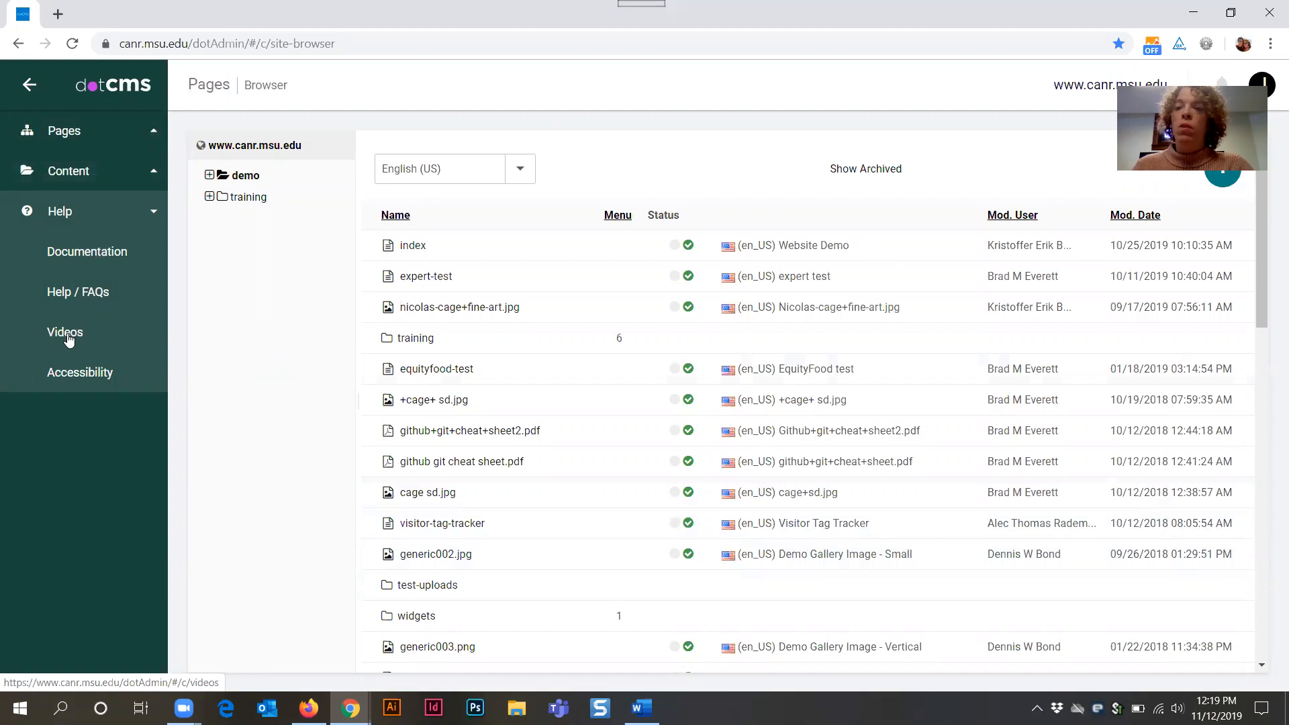
mouse_move(79, 372)
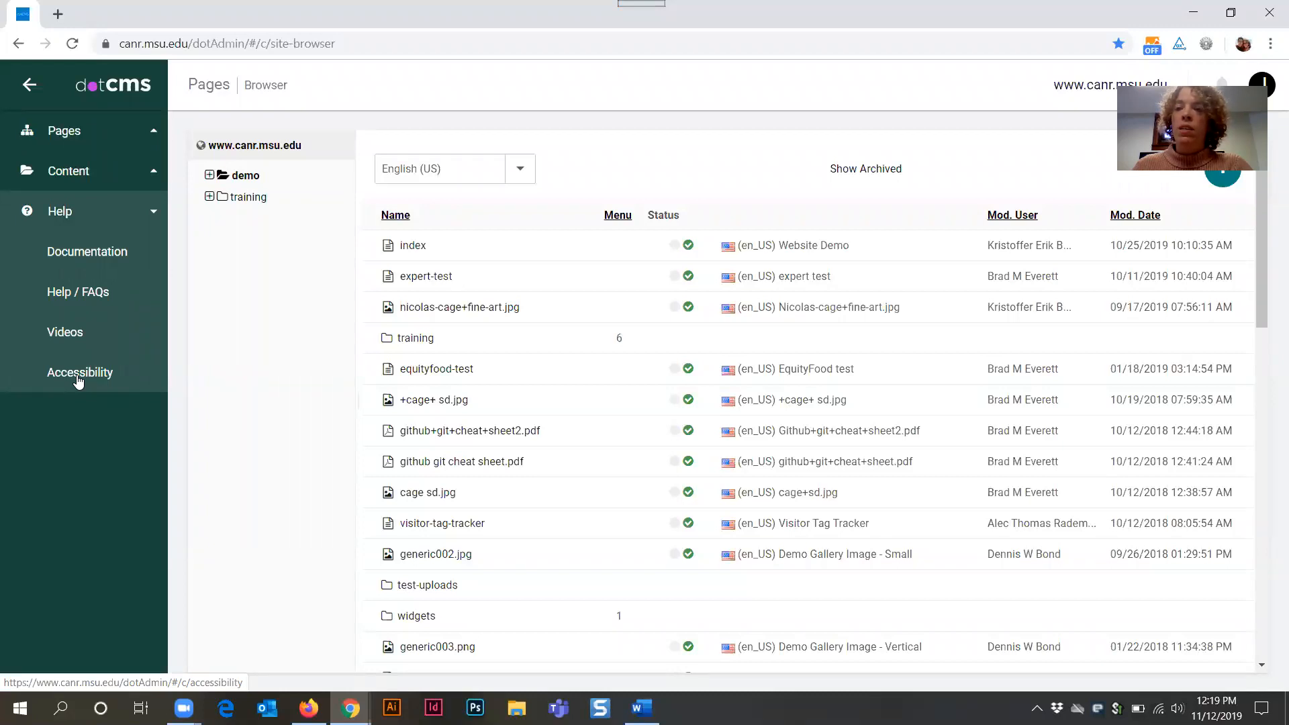
mouse_move(202, 357)
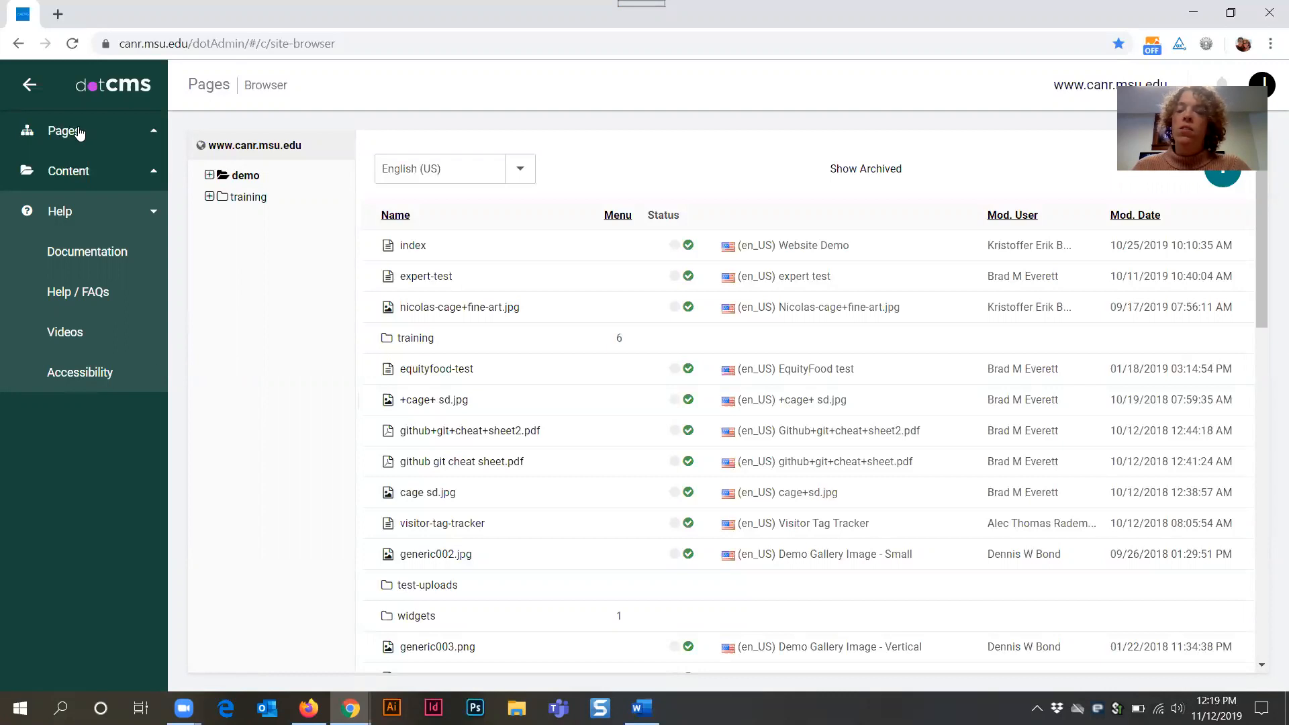
Go to Pages > Browser and expand the demo folder to list its subfolders.
click(65, 130)
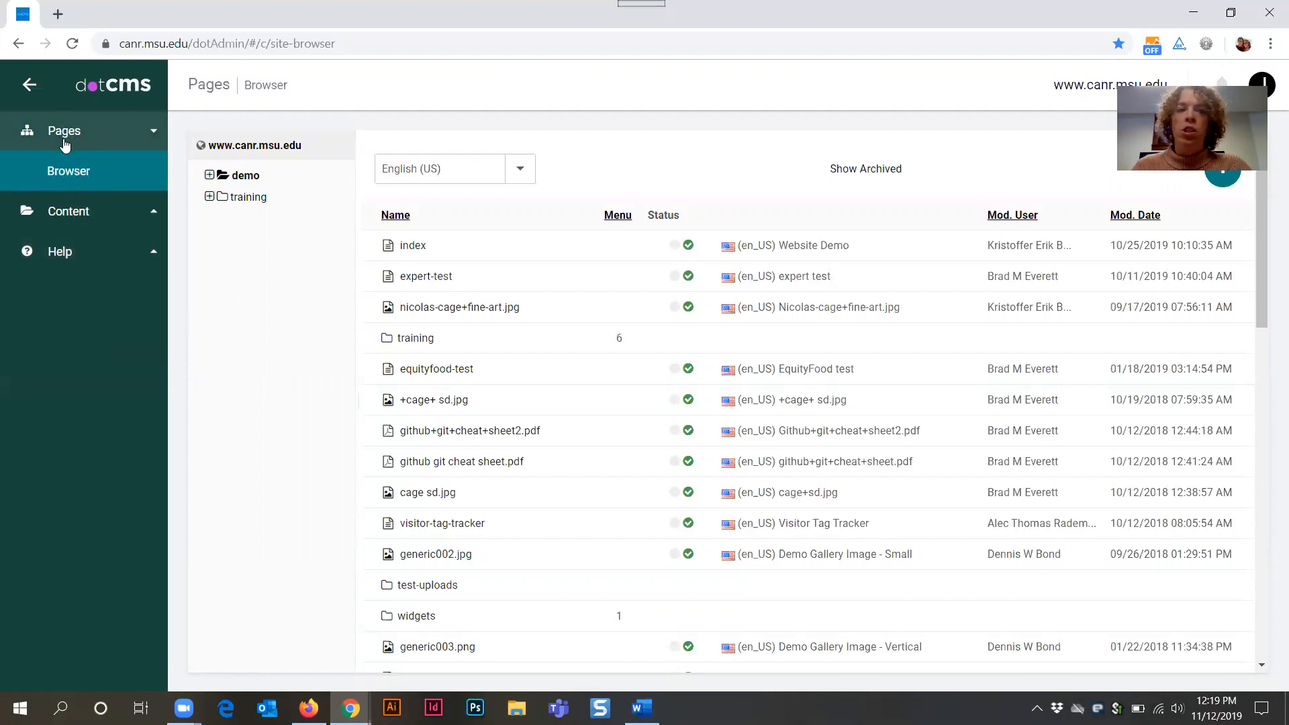
mouse_move(68, 171)
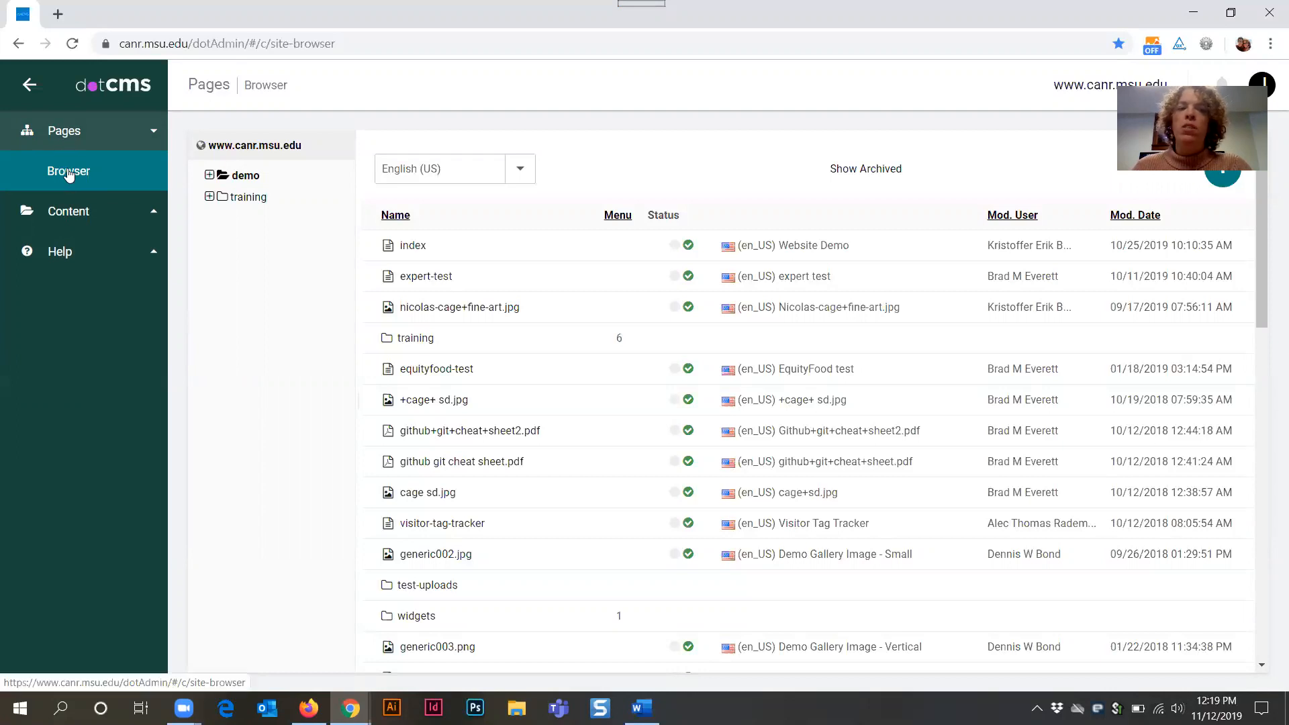
click(68, 171)
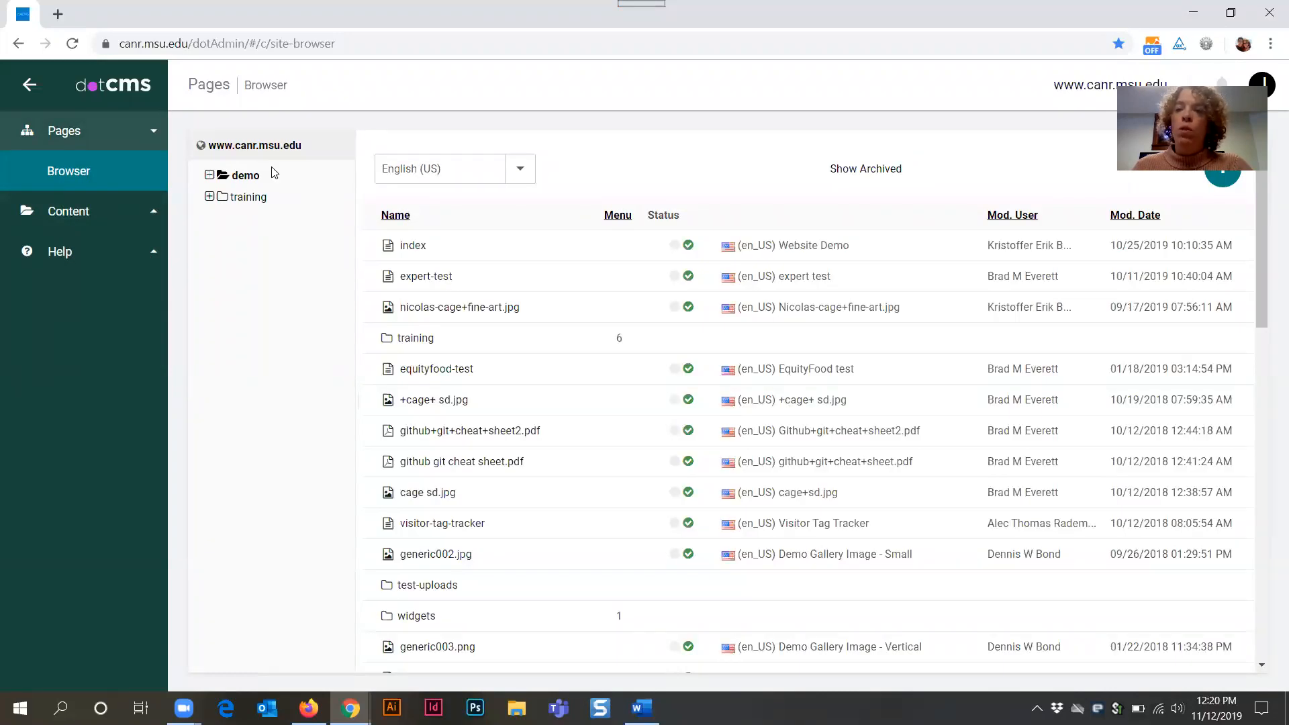
mouse_move(287, 184)
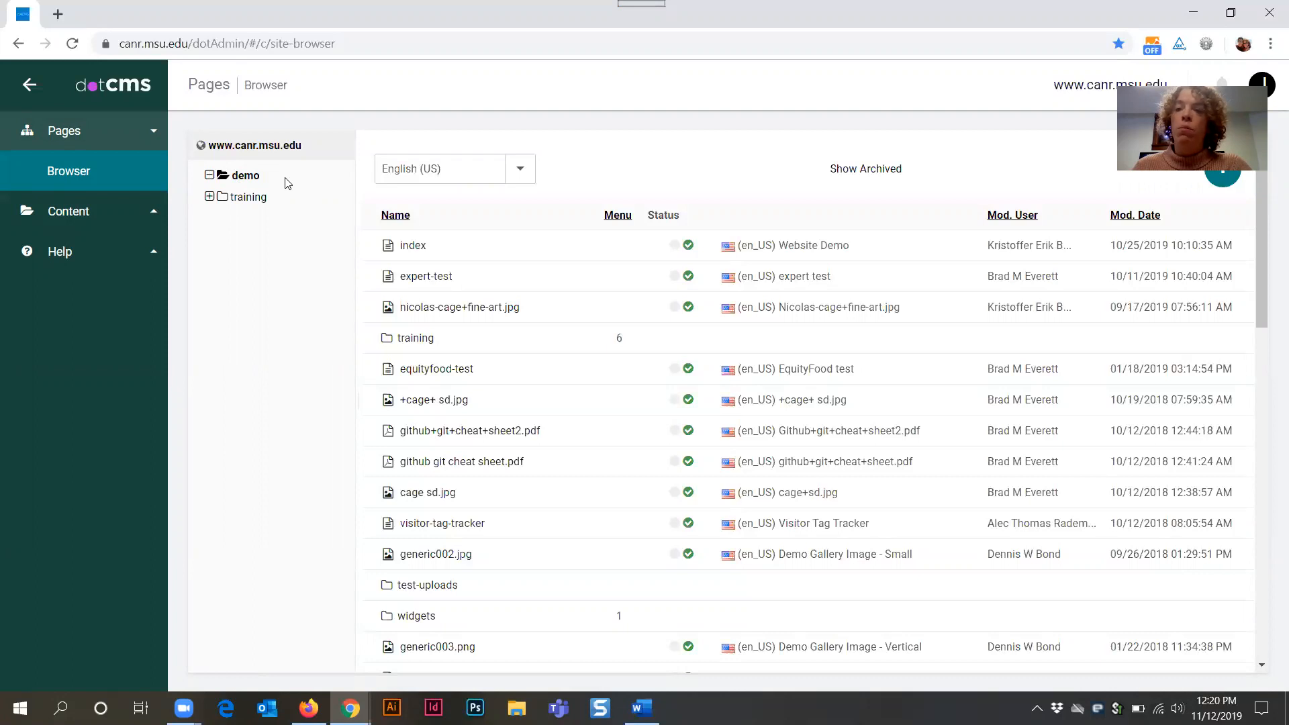
mouse_move(245, 178)
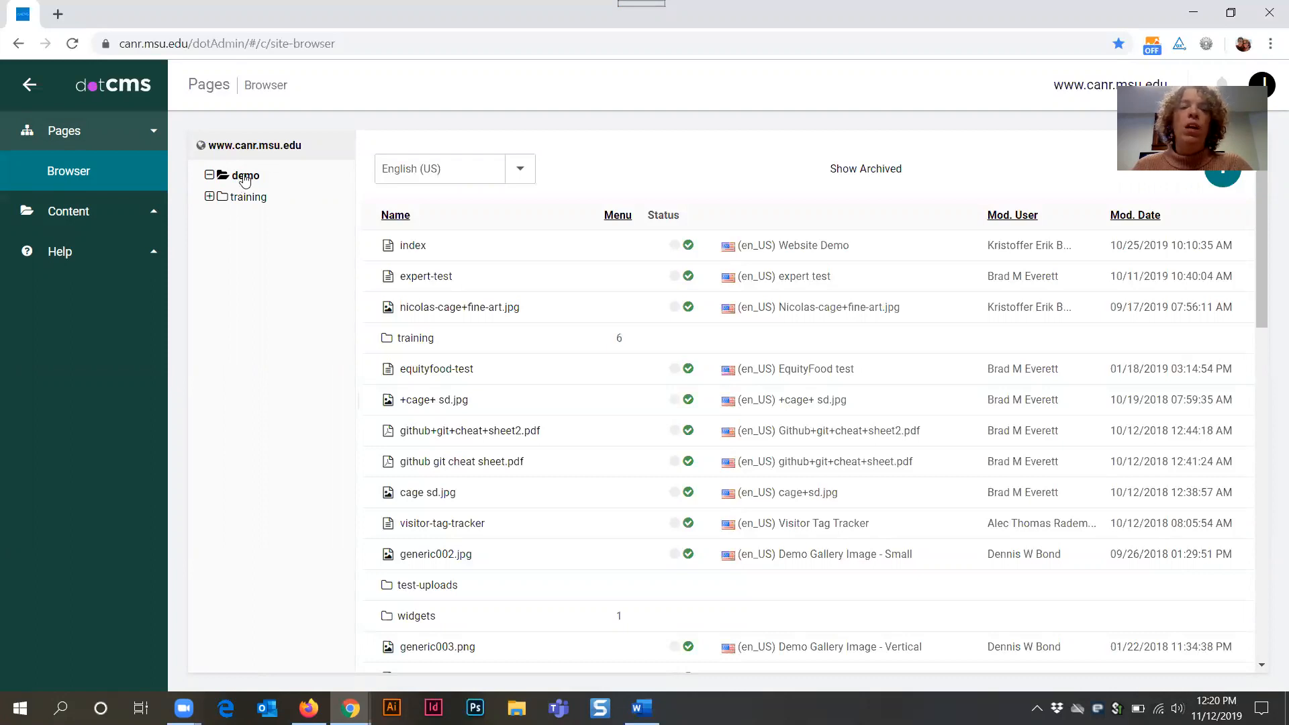
click(211, 175)
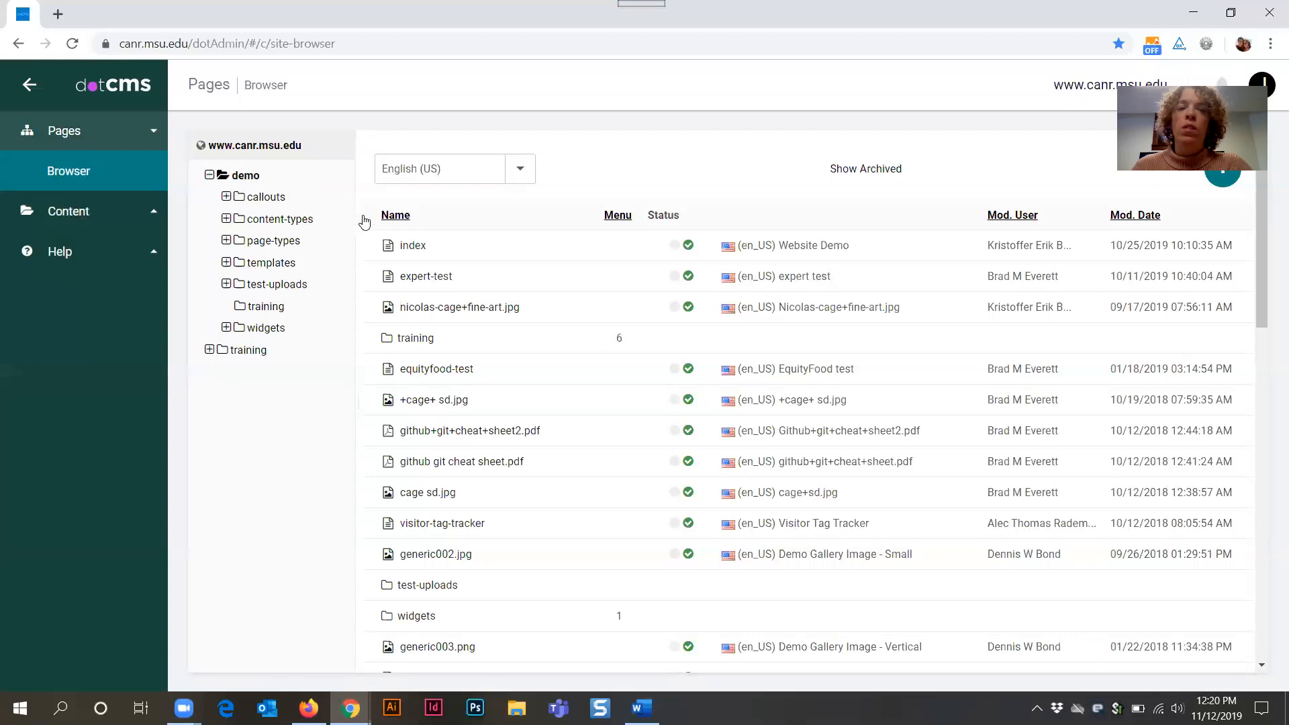
mouse_move(263, 312)
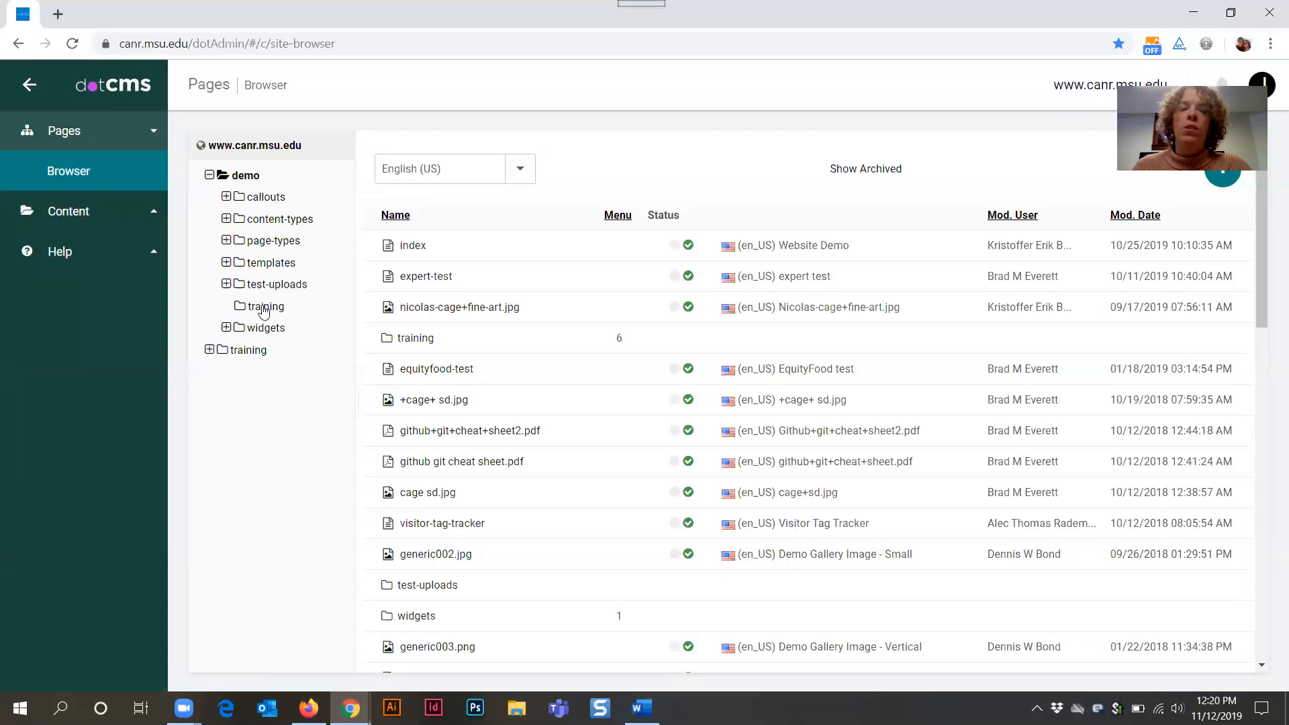
mouse_move(271, 337)
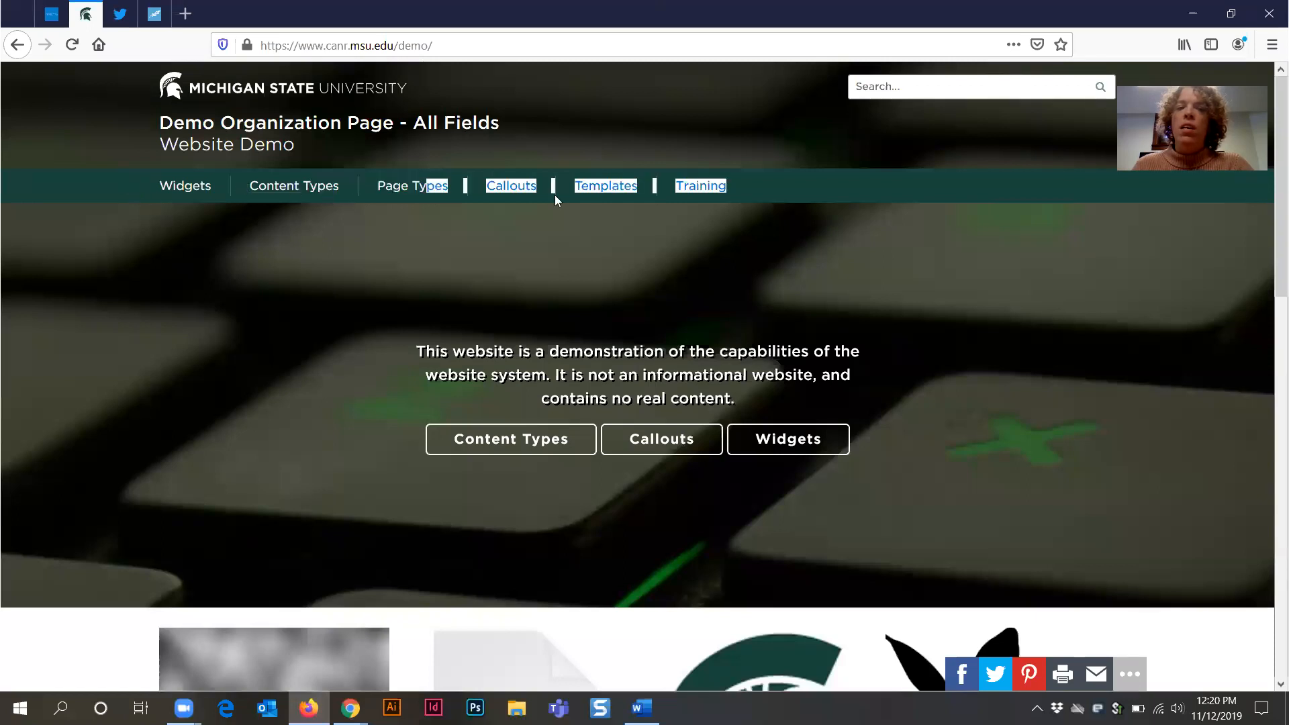
mouse_move(184, 185)
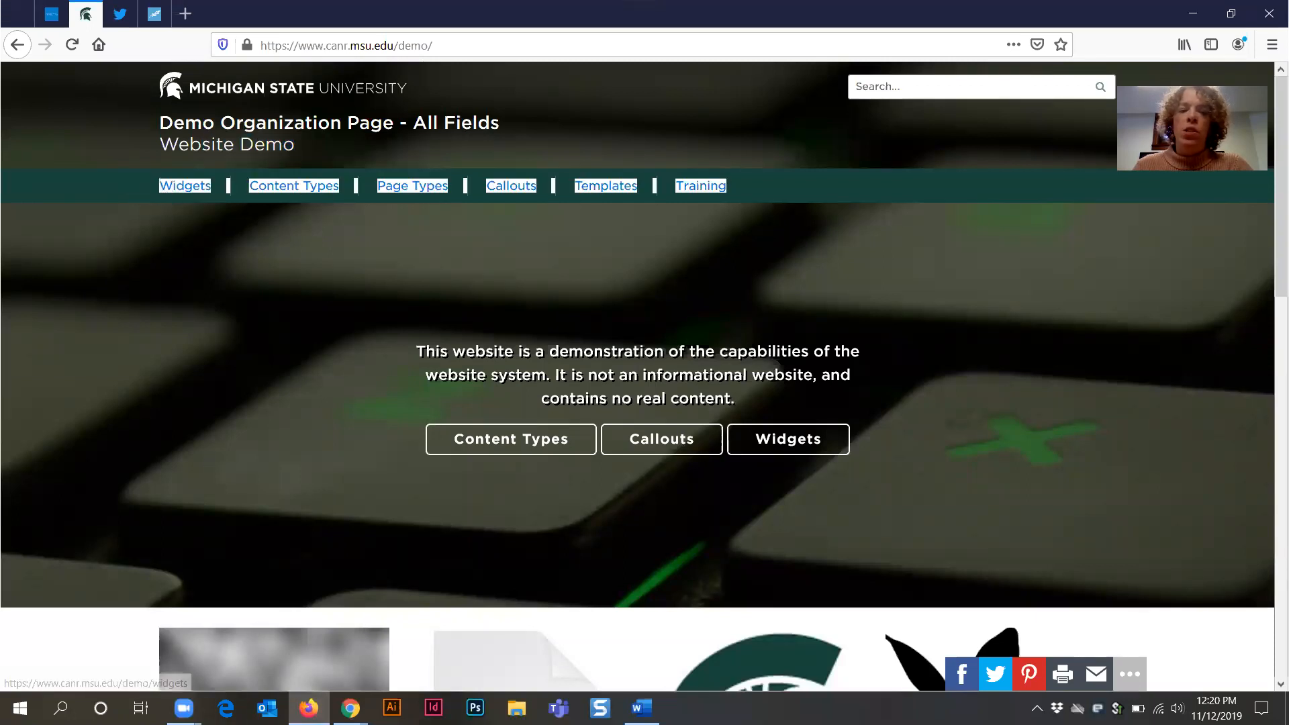
mouse_move(184, 185)
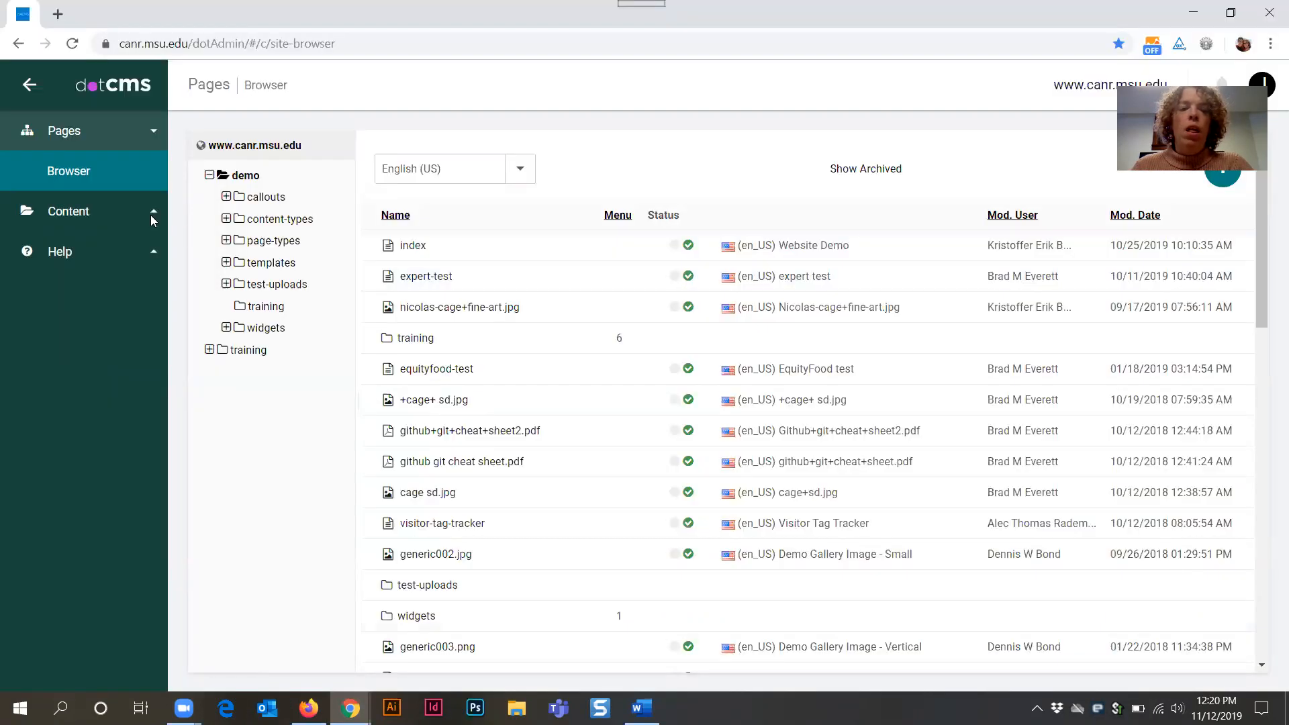
mouse_move(271, 335)
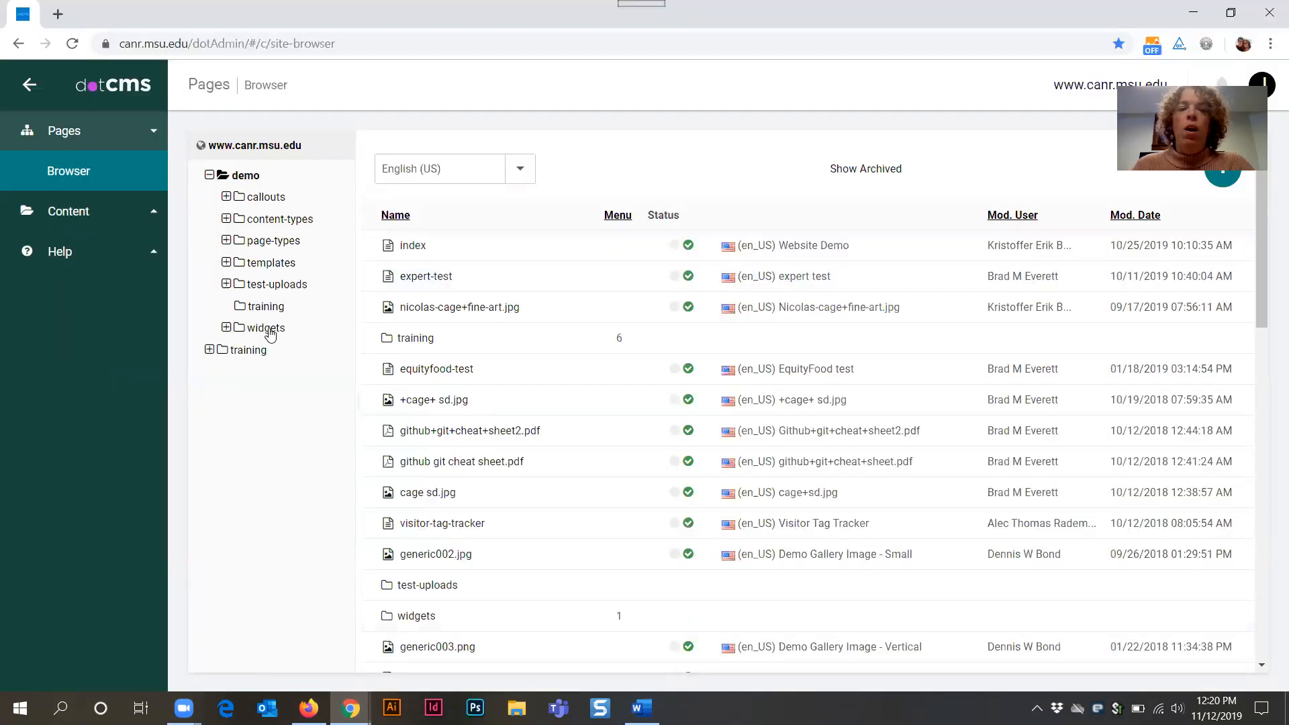
mouse_move(266, 327)
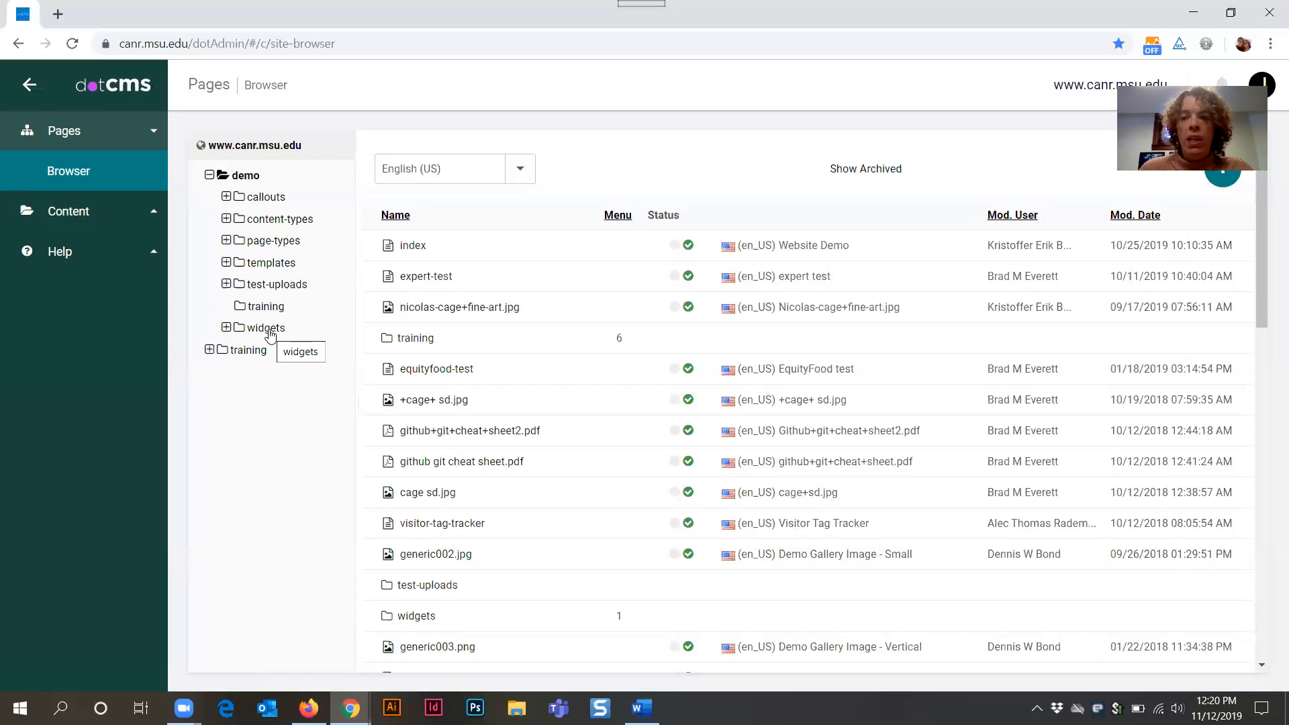
mouse_move(185, 259)
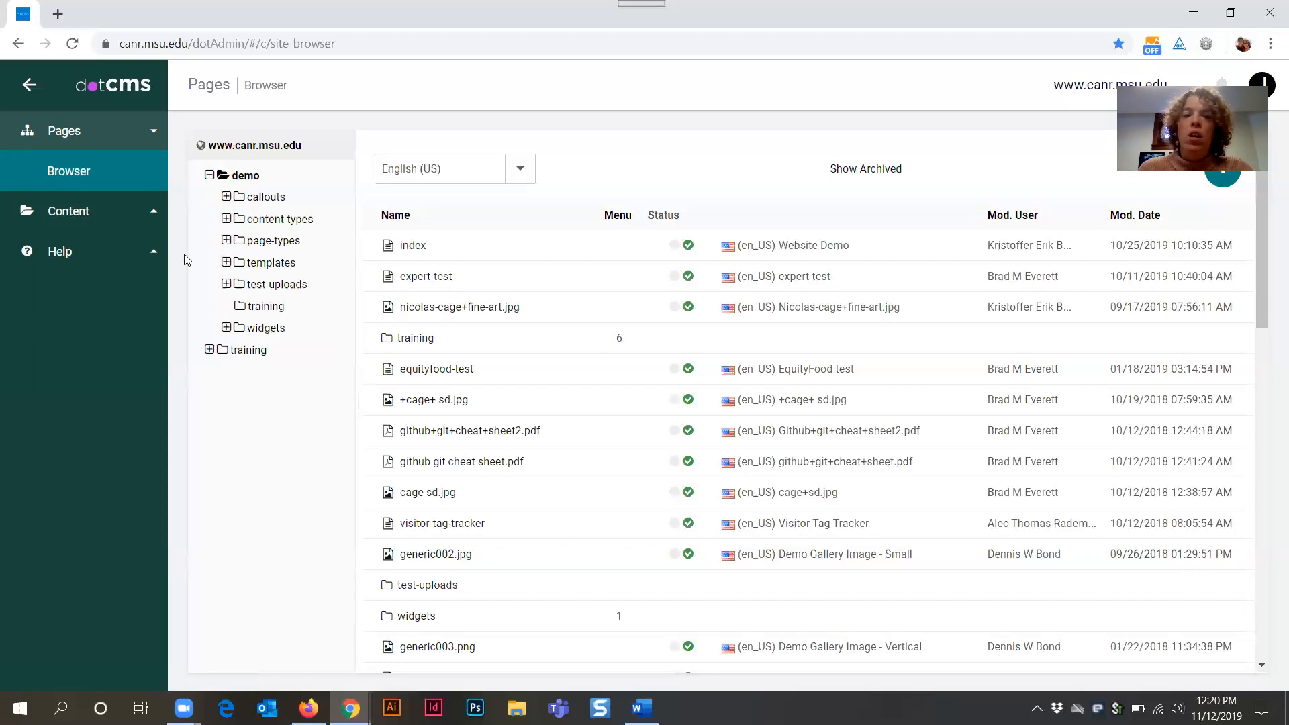
mouse_move(244, 179)
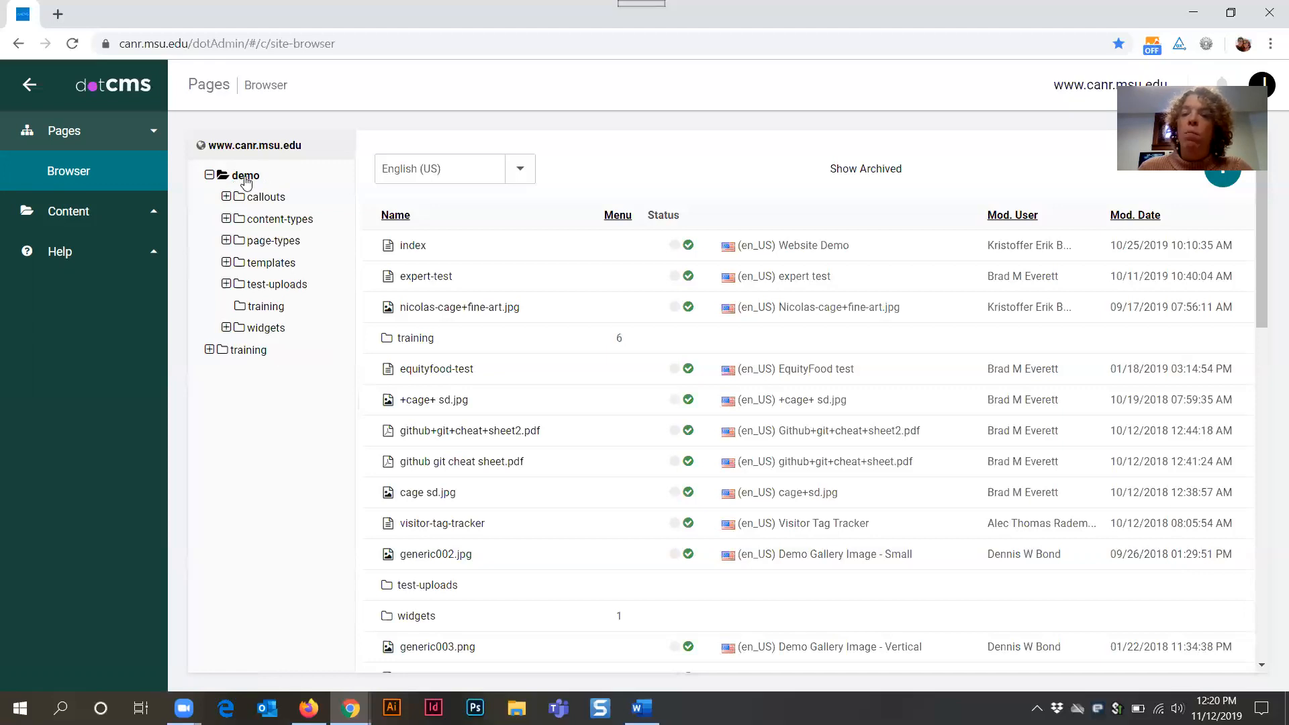
mouse_move(271, 329)
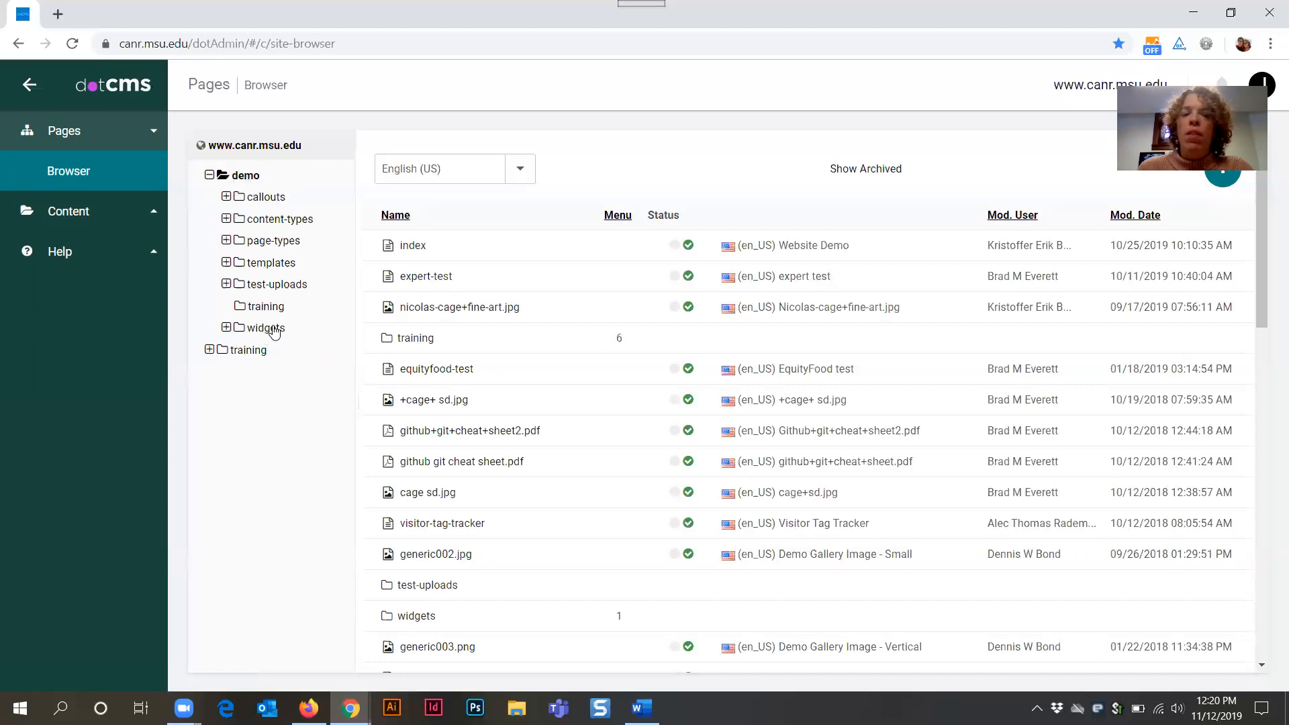
mouse_move(267, 327)
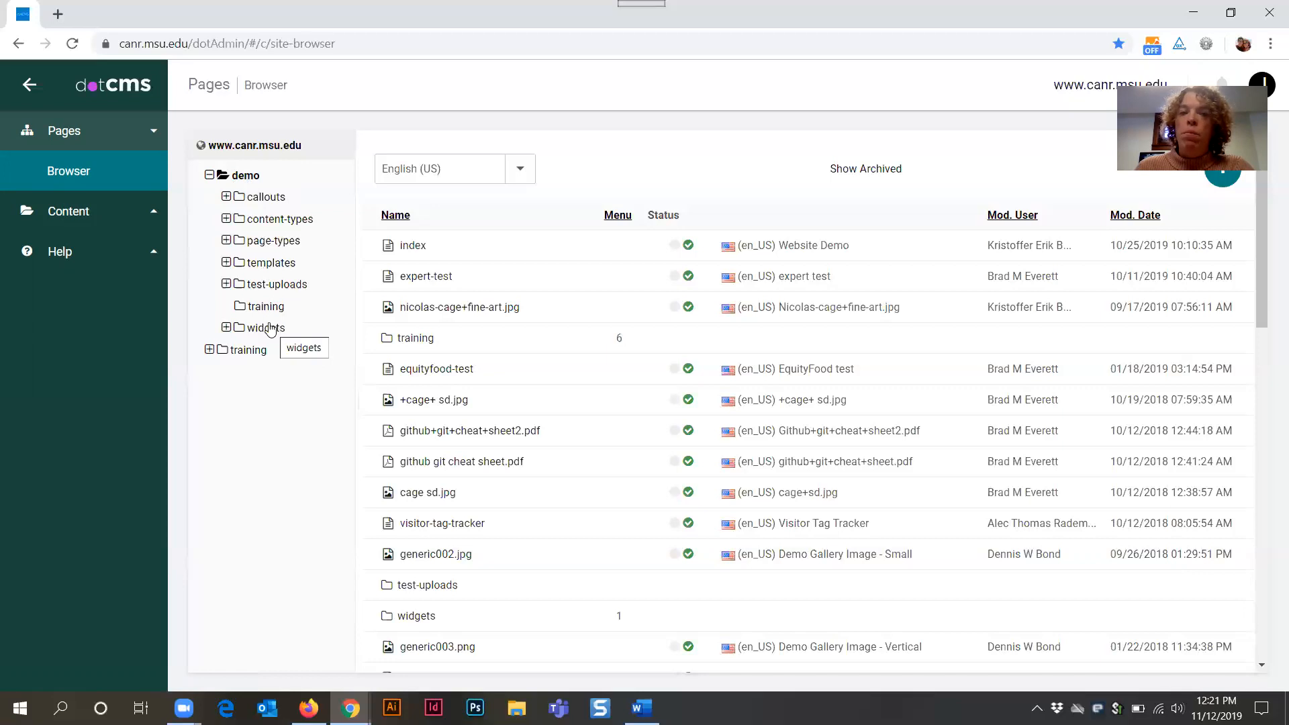
mouse_move(283, 284)
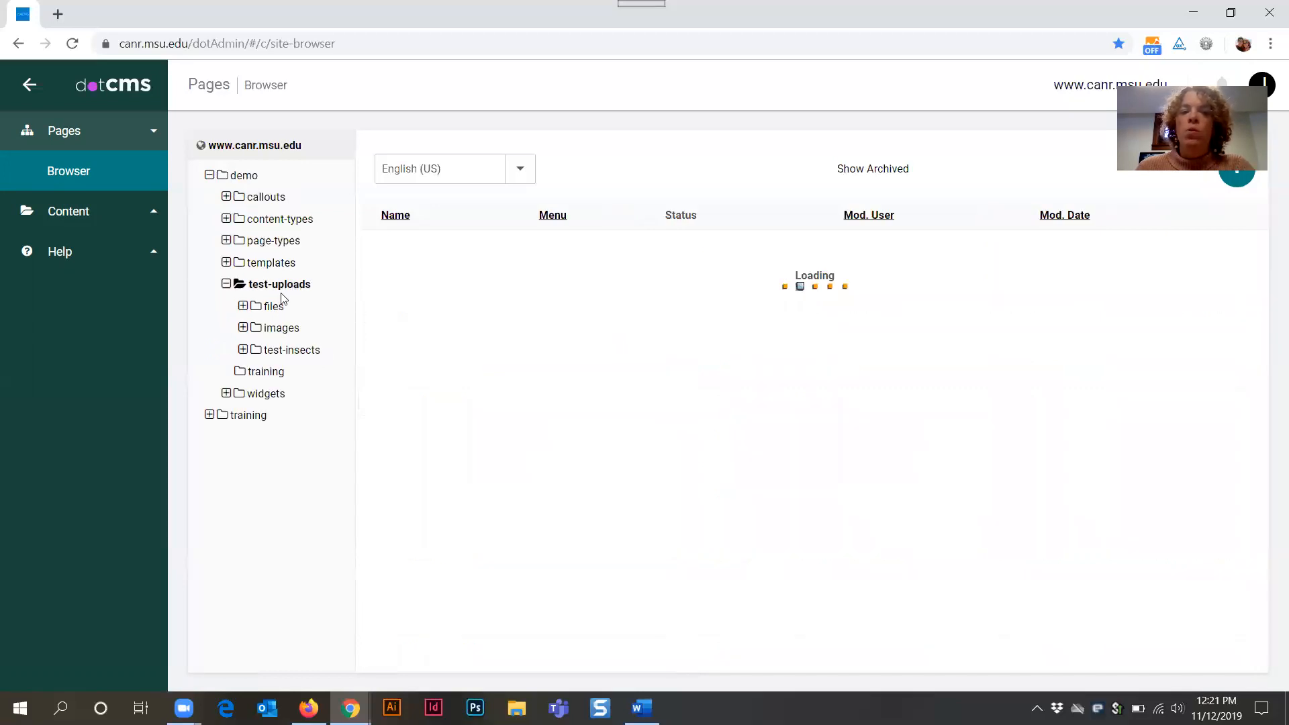
mouse_move(281, 327)
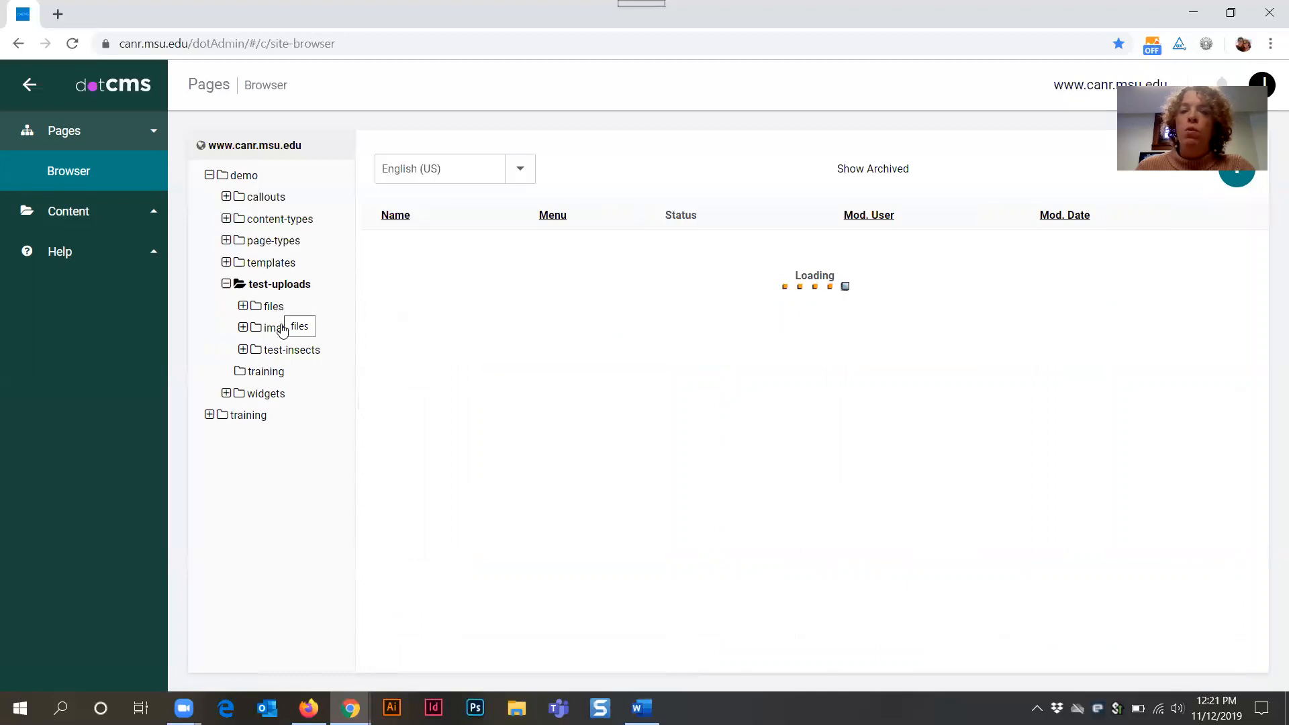
mouse_move(280, 327)
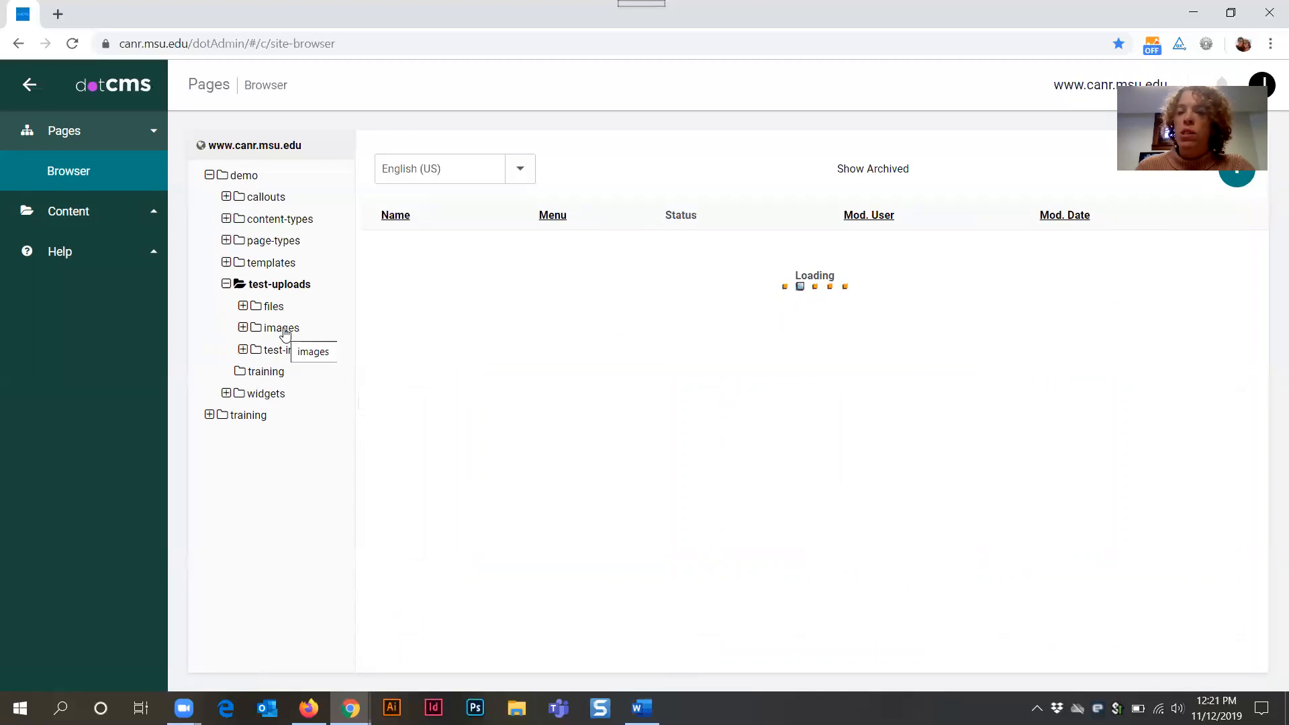
Expand the test-uploads folder under demo to show its subfolders and JPG images.
click(281, 328)
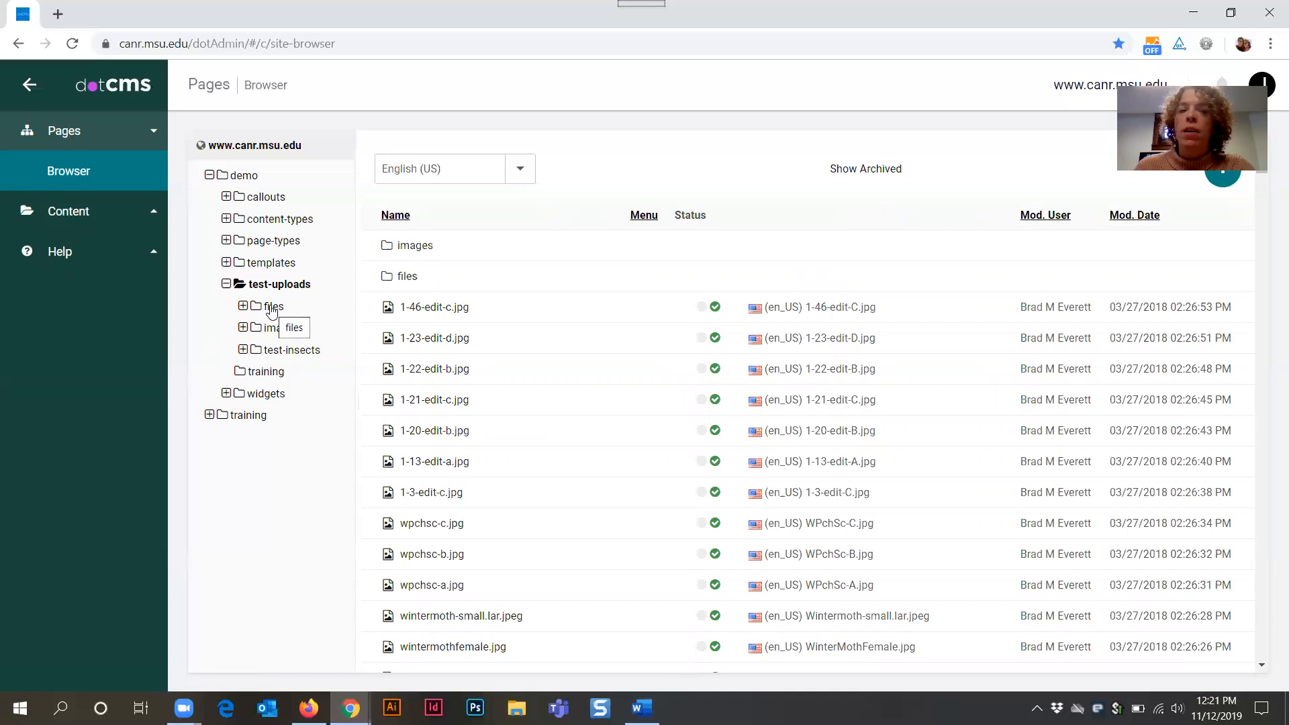
mouse_move(250, 178)
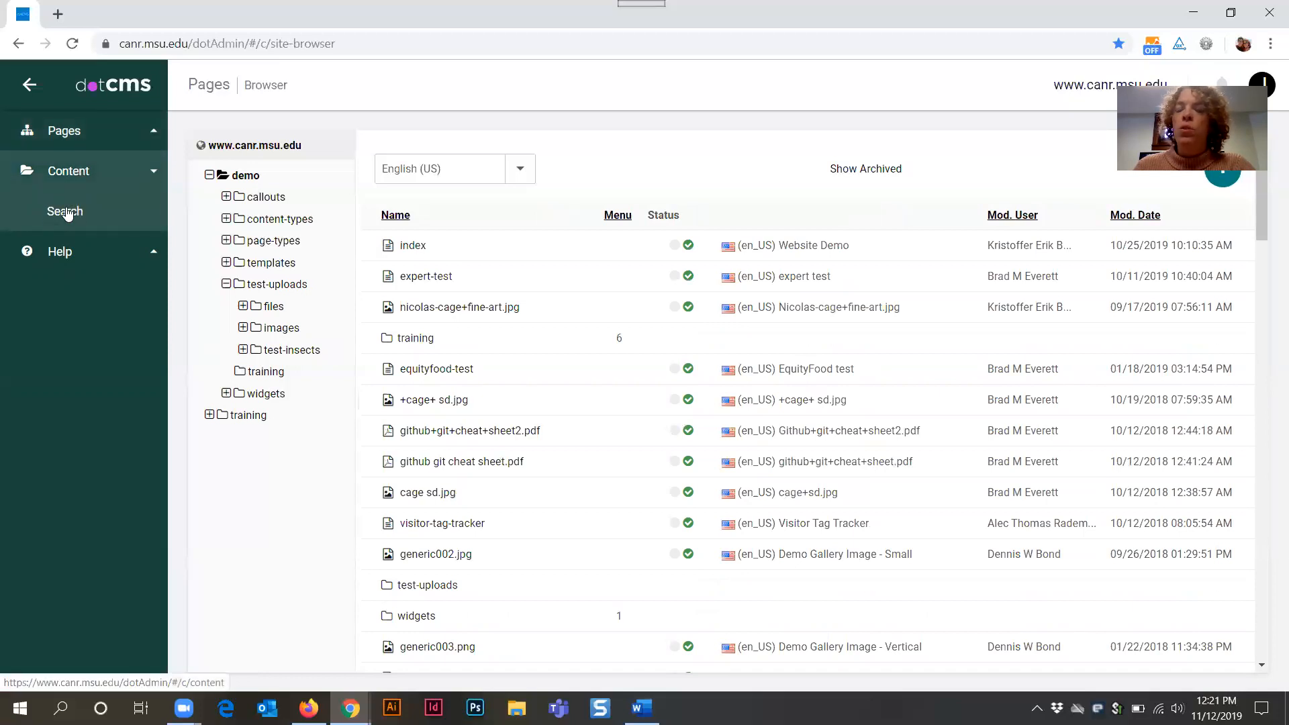
Go to Content > Search and drop down the Type filter listing Article, Course, Event, Person.
click(65, 211)
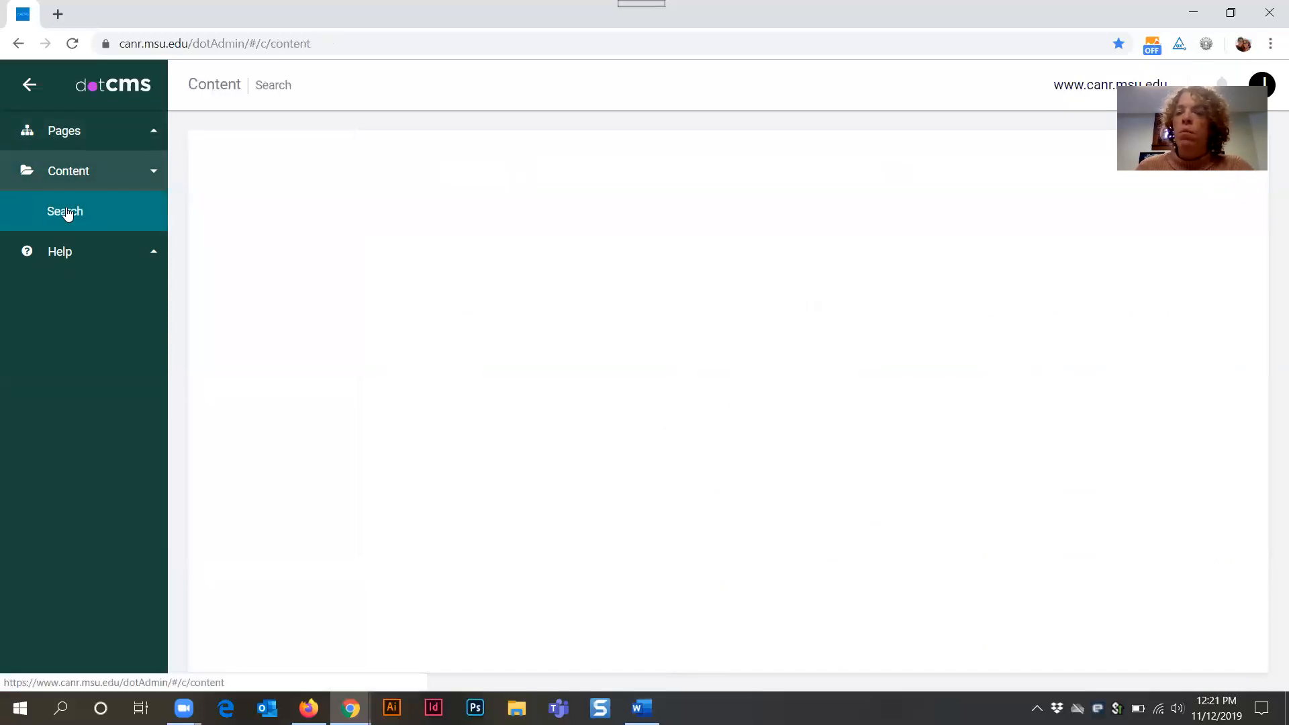
click(65, 210)
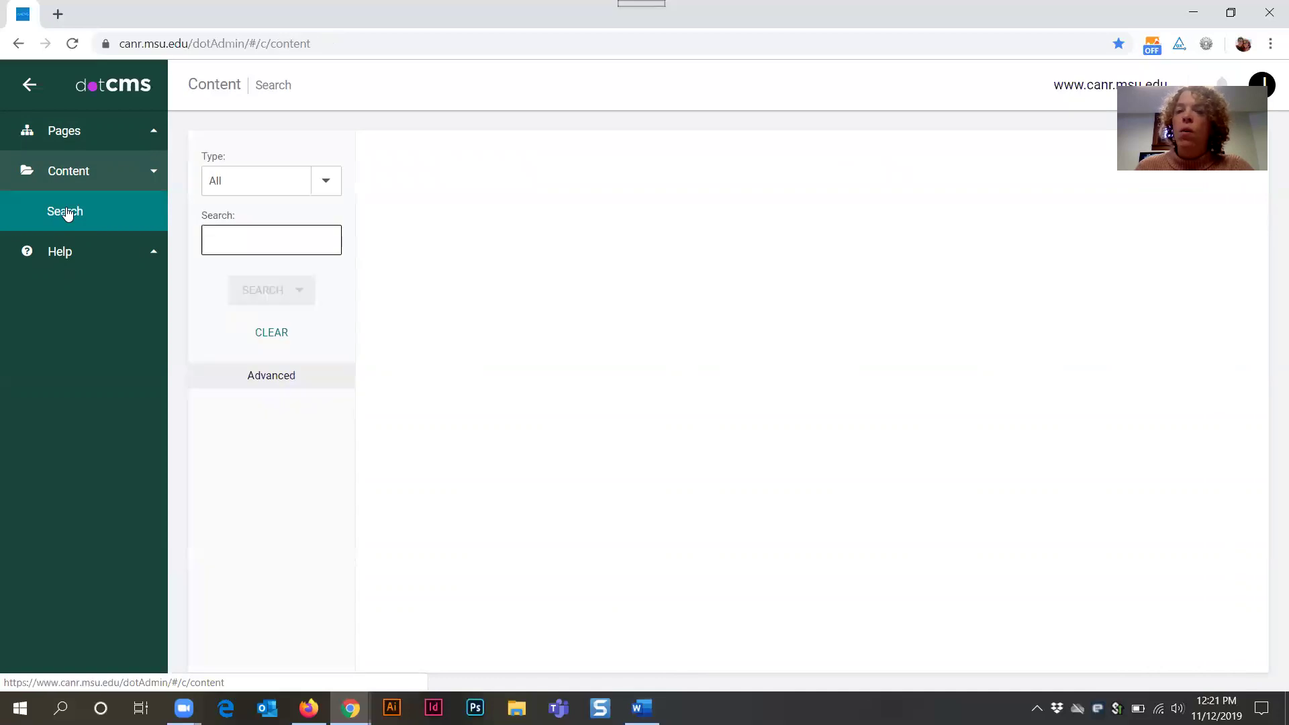
click(261, 290)
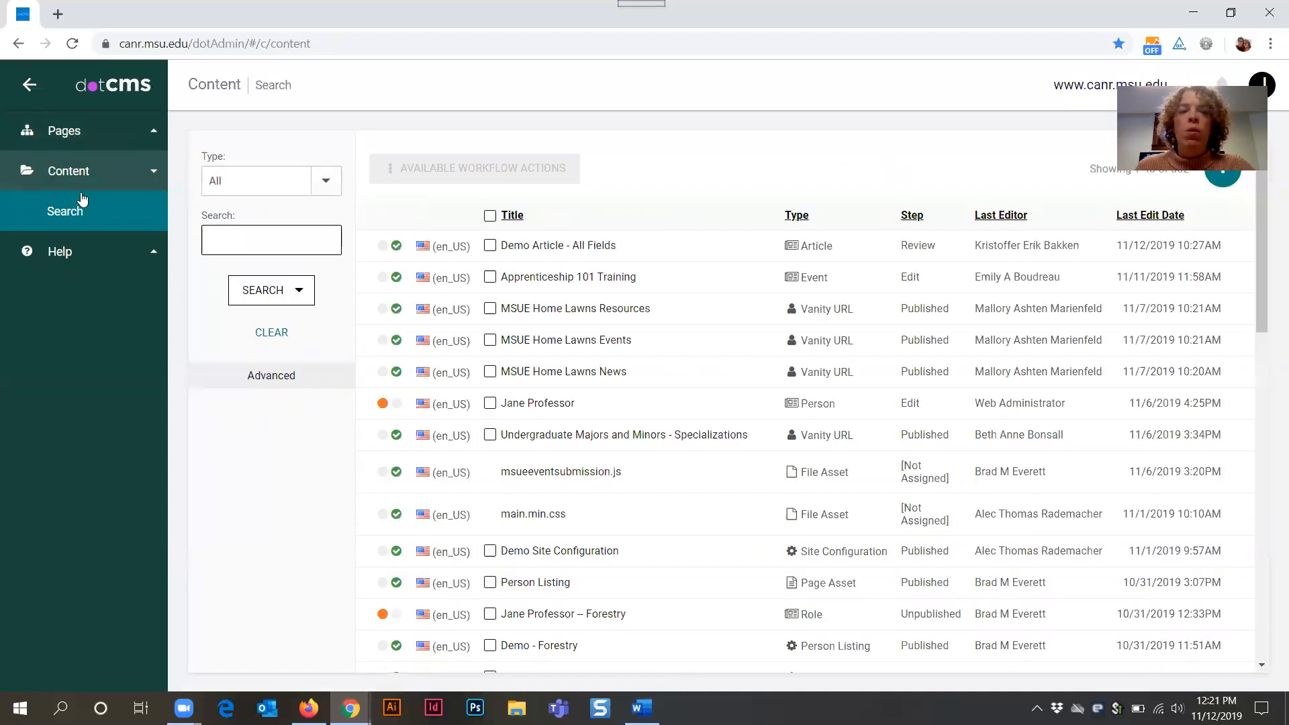
mouse_move(329, 185)
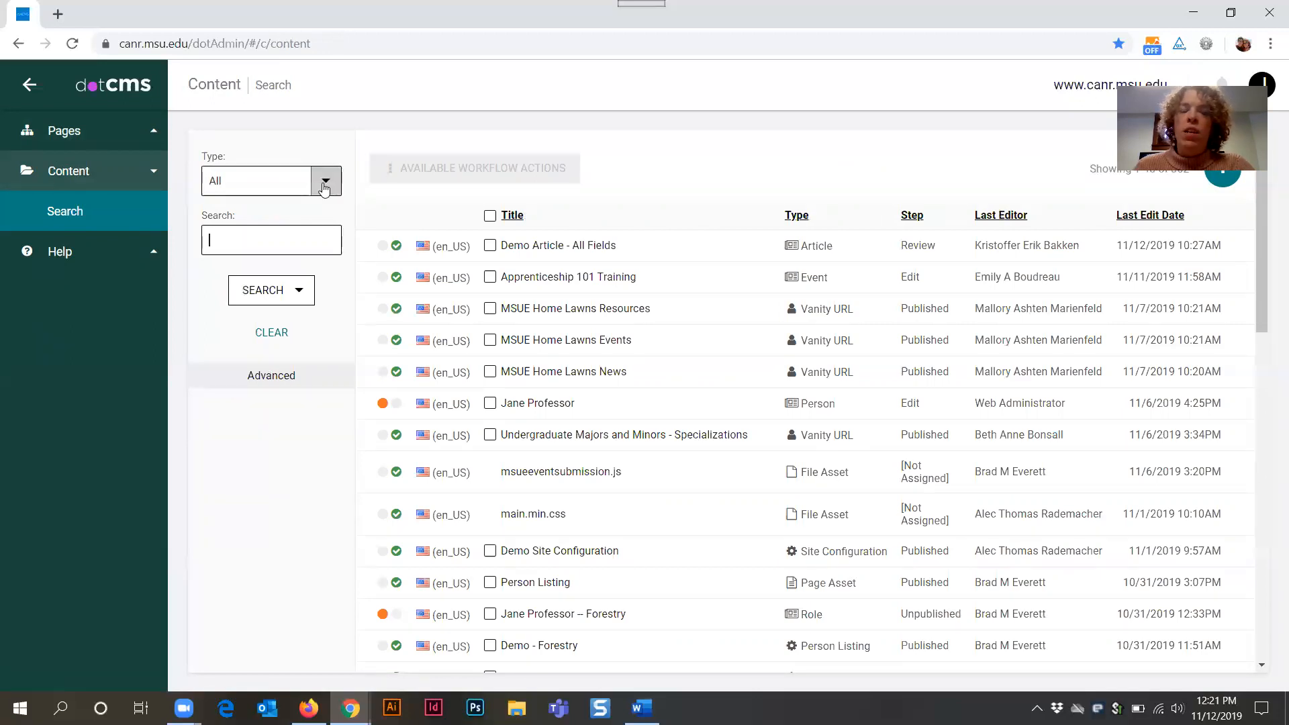
click(325, 181)
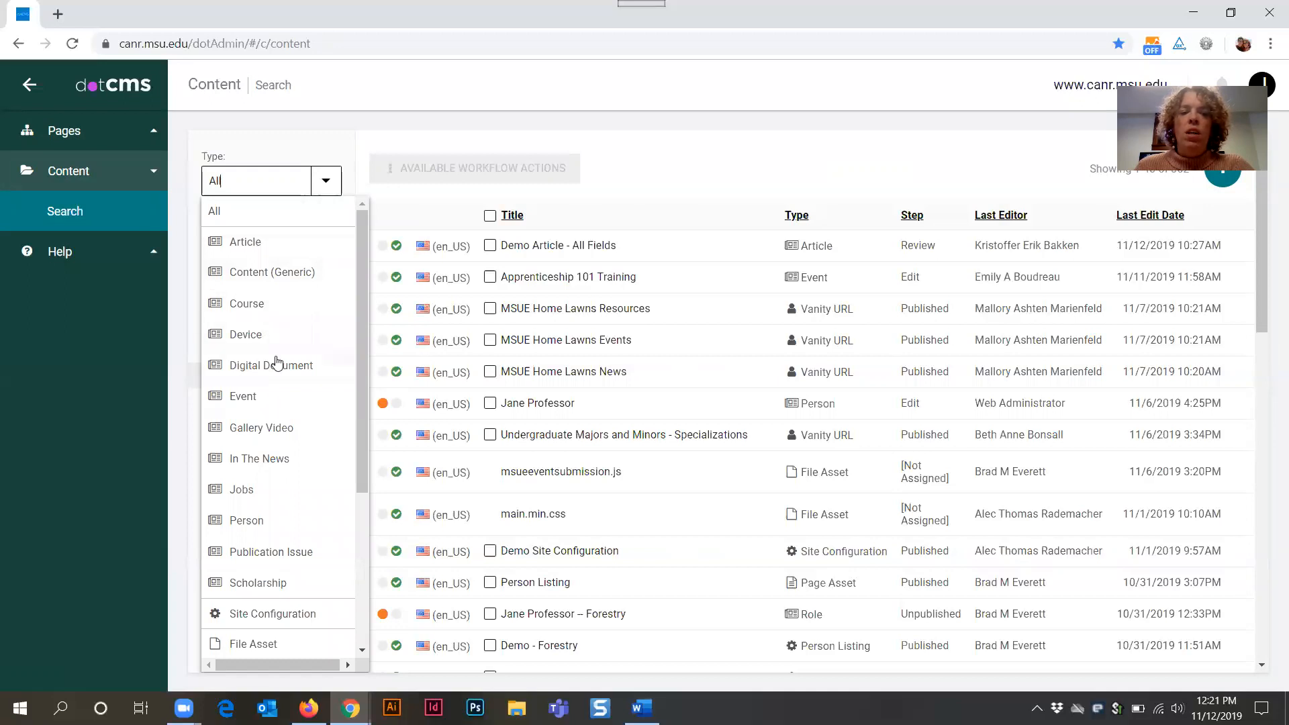
mouse_move(252, 526)
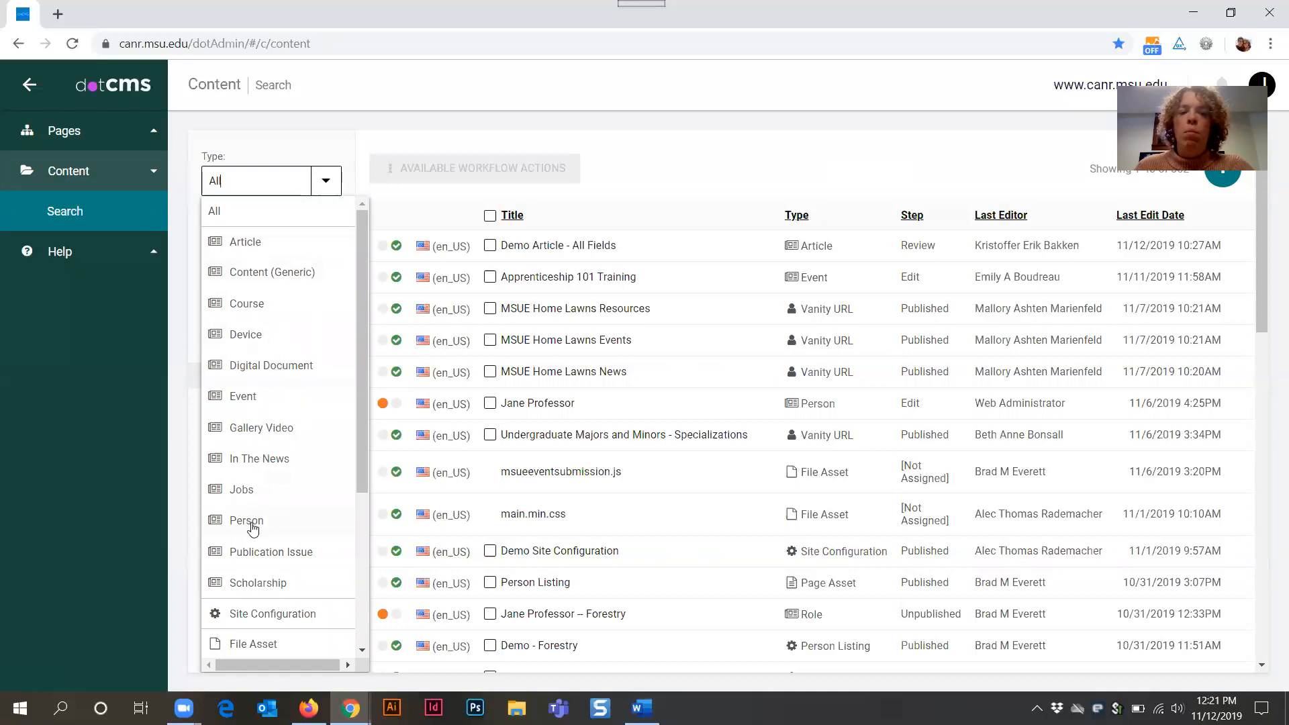
mouse_move(491, 425)
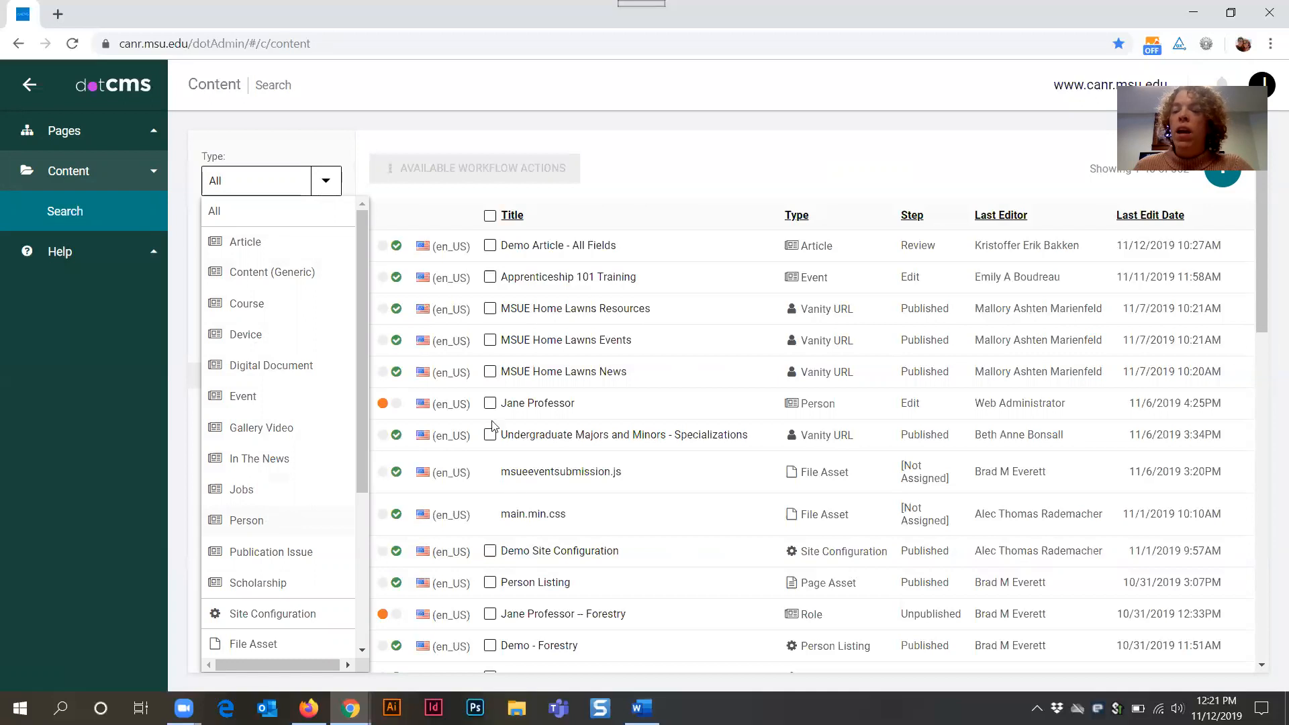
mouse_move(263, 356)
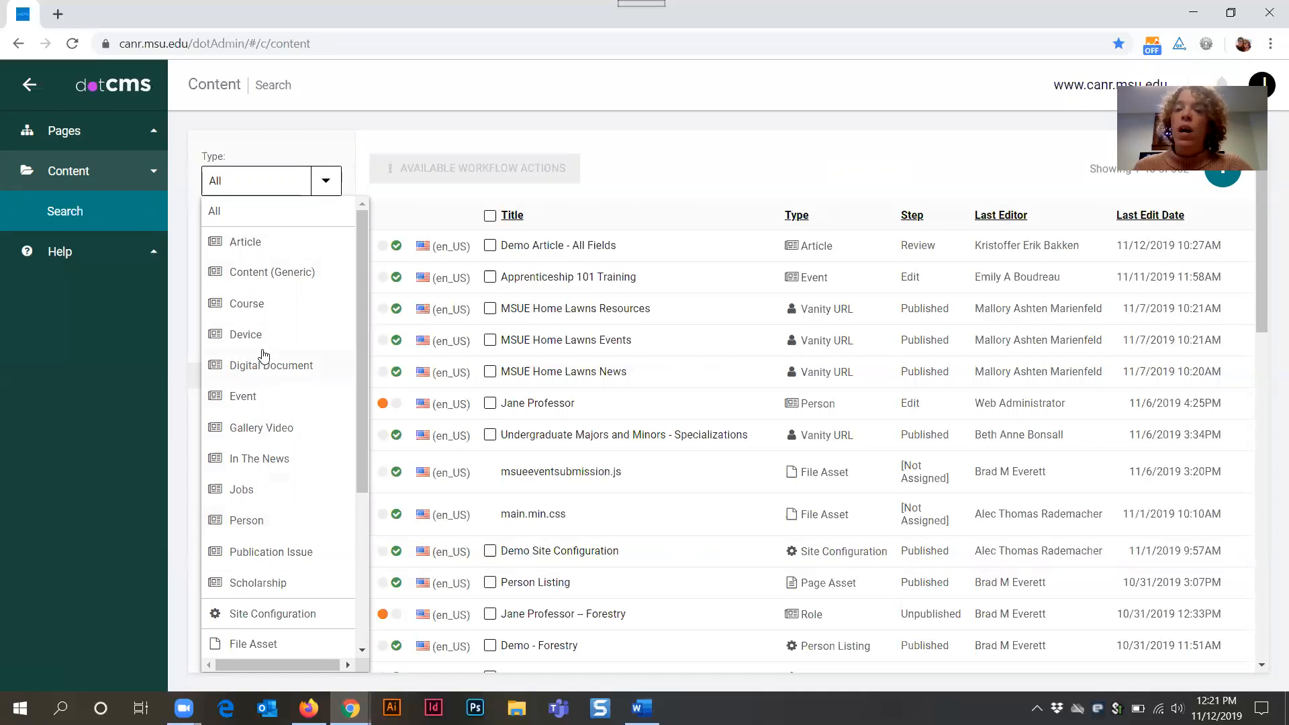
mouse_move(482, 274)
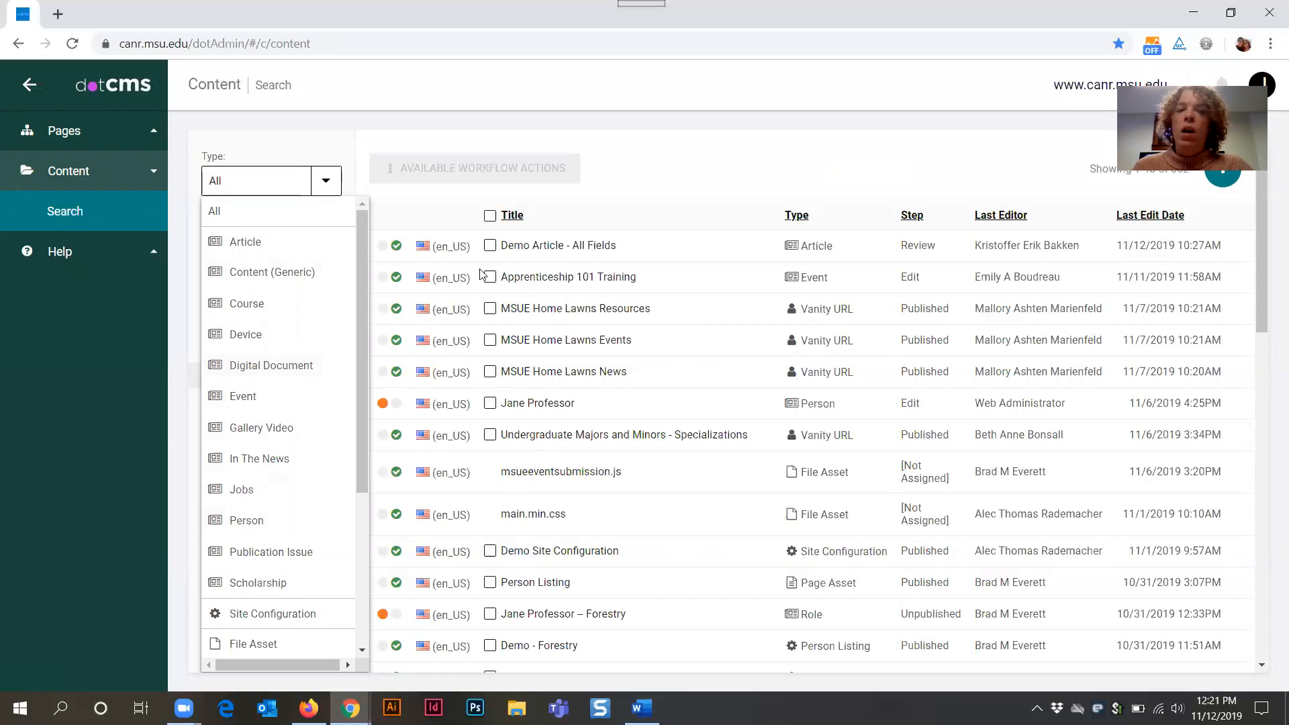